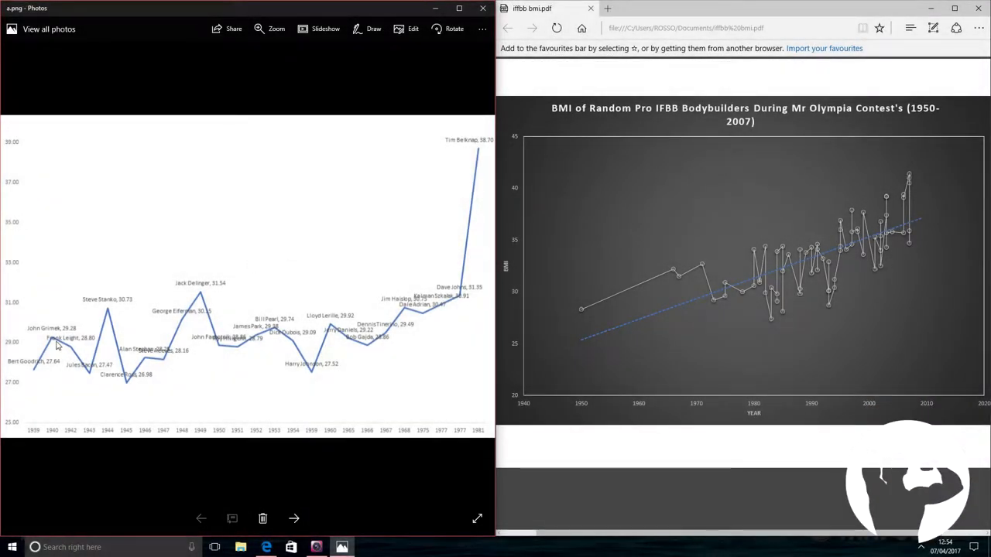
pyautogui.moveTo(71, 283)
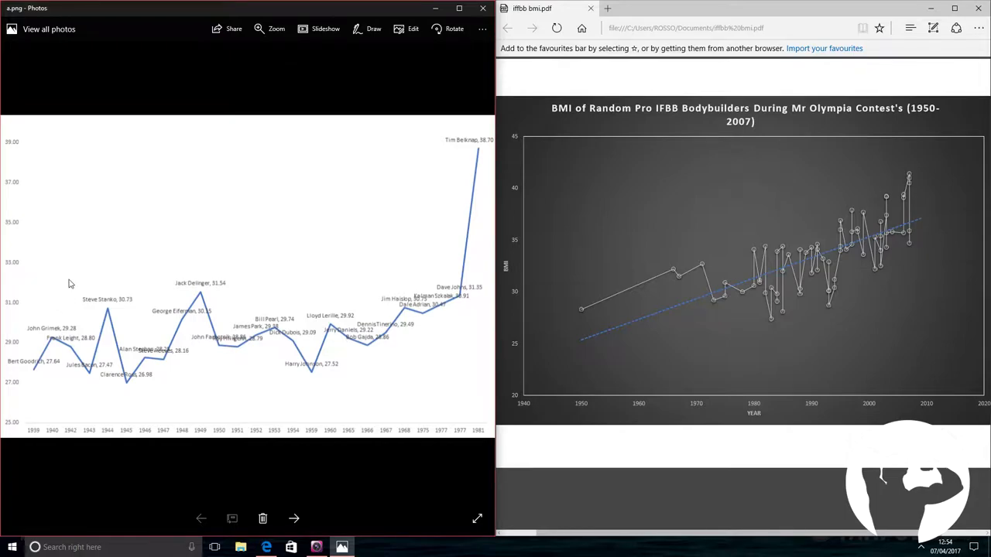
pyautogui.moveTo(130, 270)
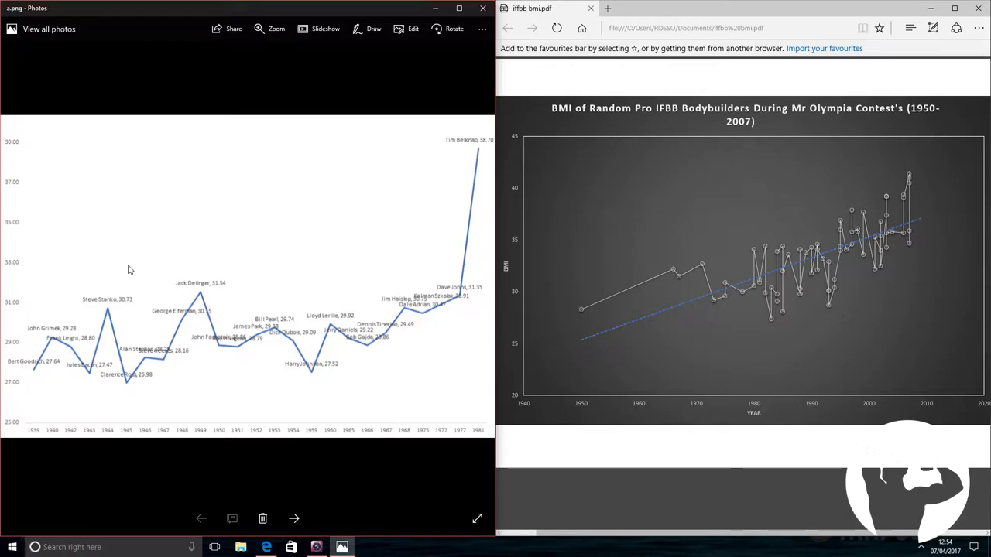
pyautogui.moveTo(99, 291)
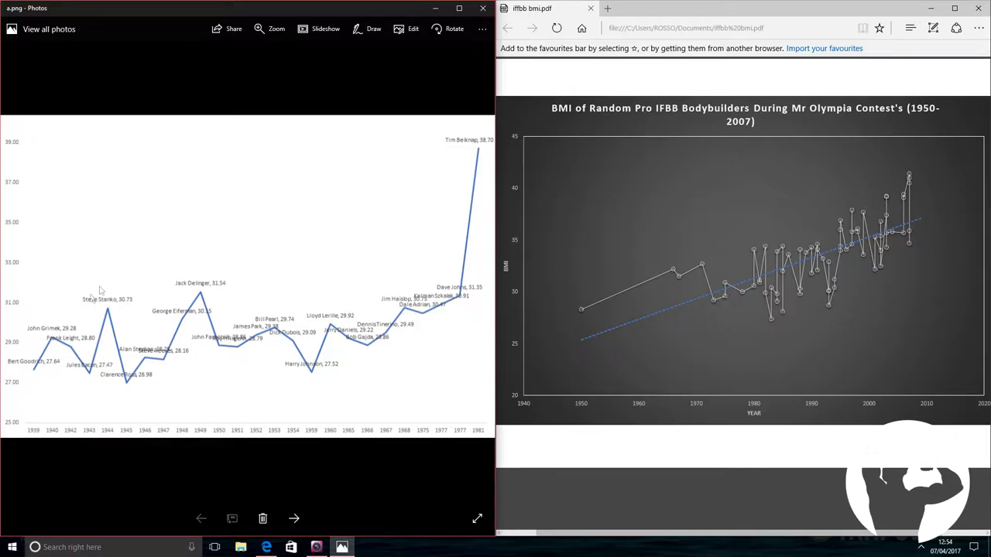
pyautogui.moveTo(42, 344)
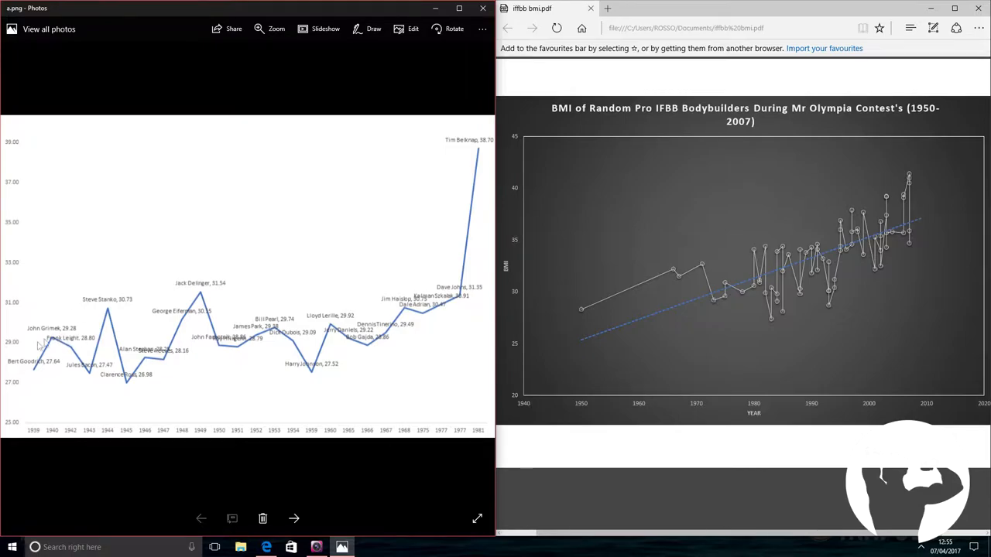
pyautogui.moveTo(209, 368)
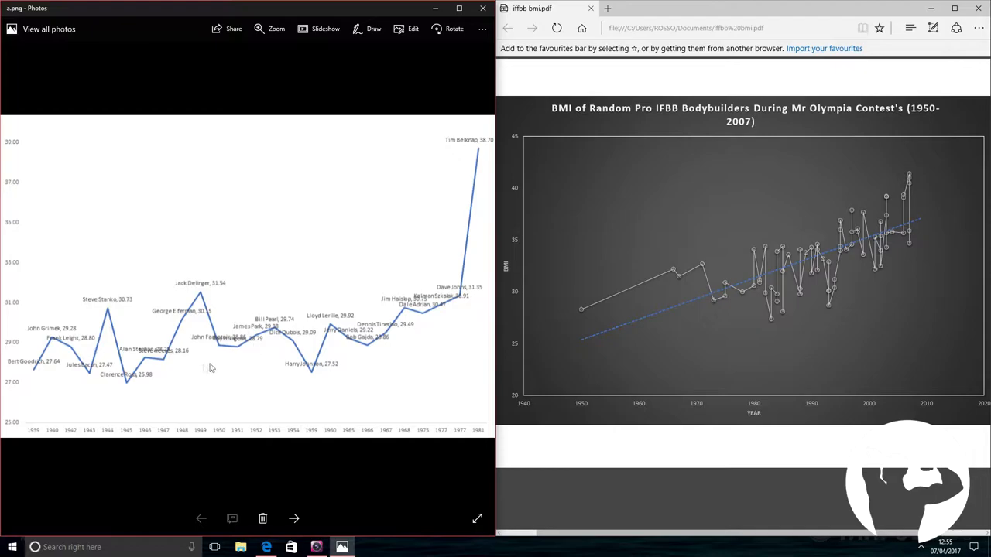
pyautogui.moveTo(243, 361)
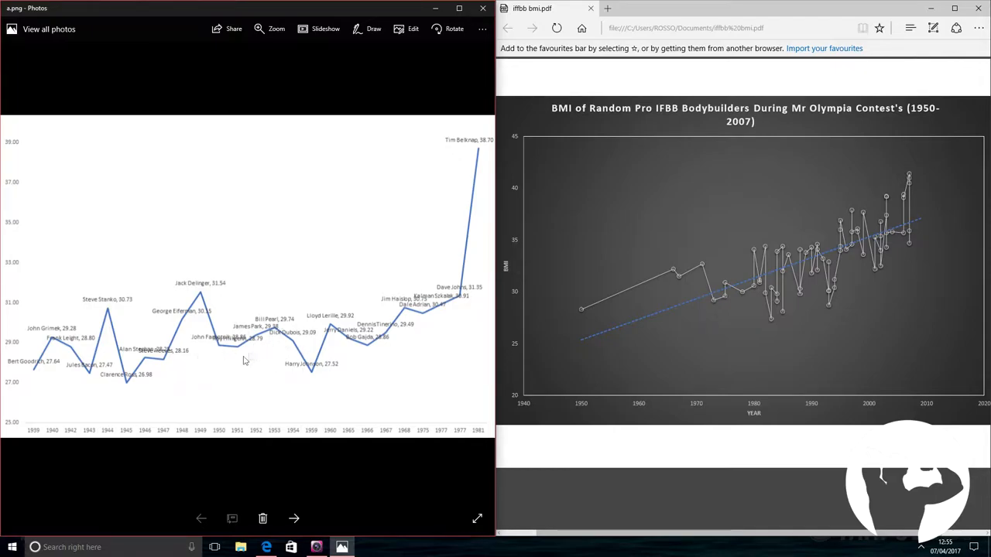
pyautogui.moveTo(294, 390)
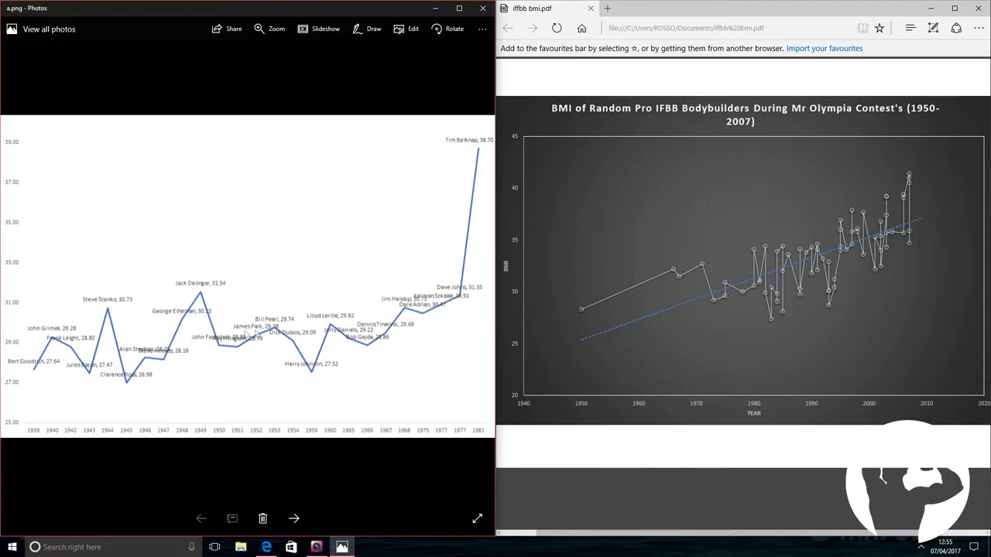
pyautogui.moveTo(176, 355)
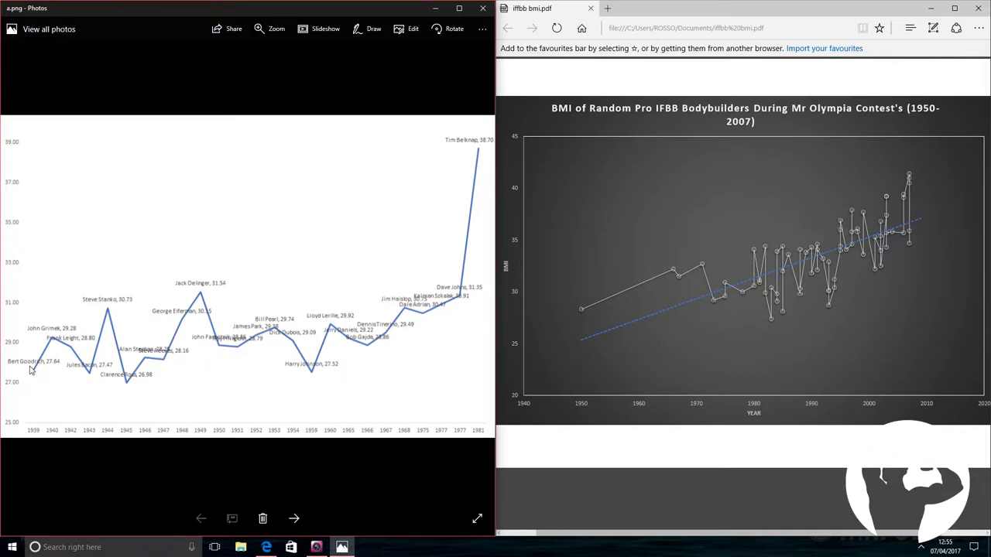
pyautogui.moveTo(152, 323)
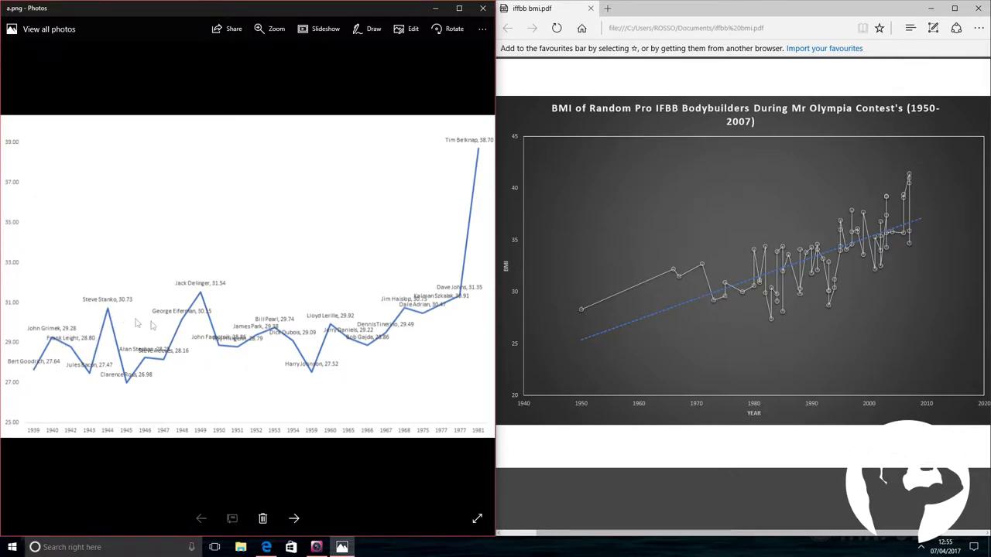
pyautogui.moveTo(44, 368)
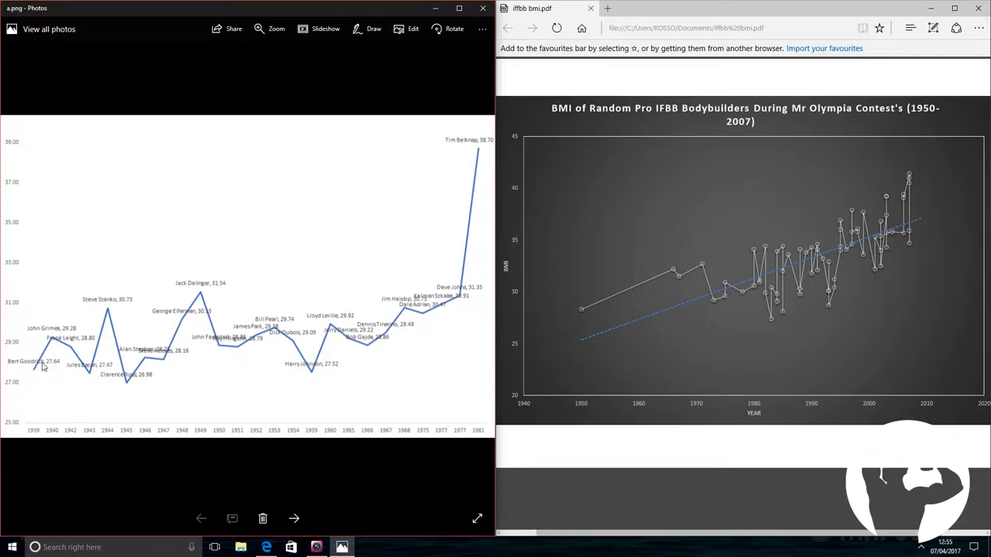
pyautogui.moveTo(49, 369)
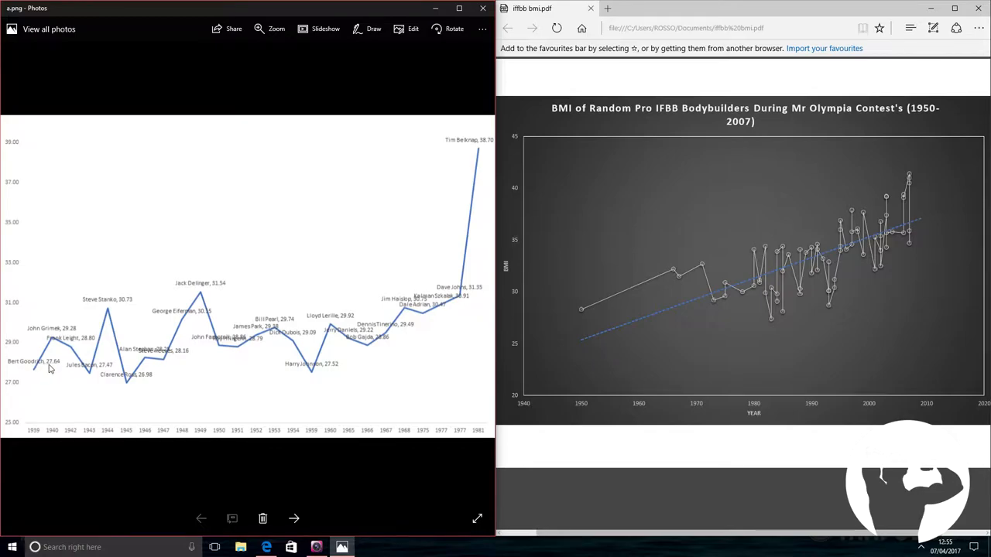
pyautogui.moveTo(467, 240)
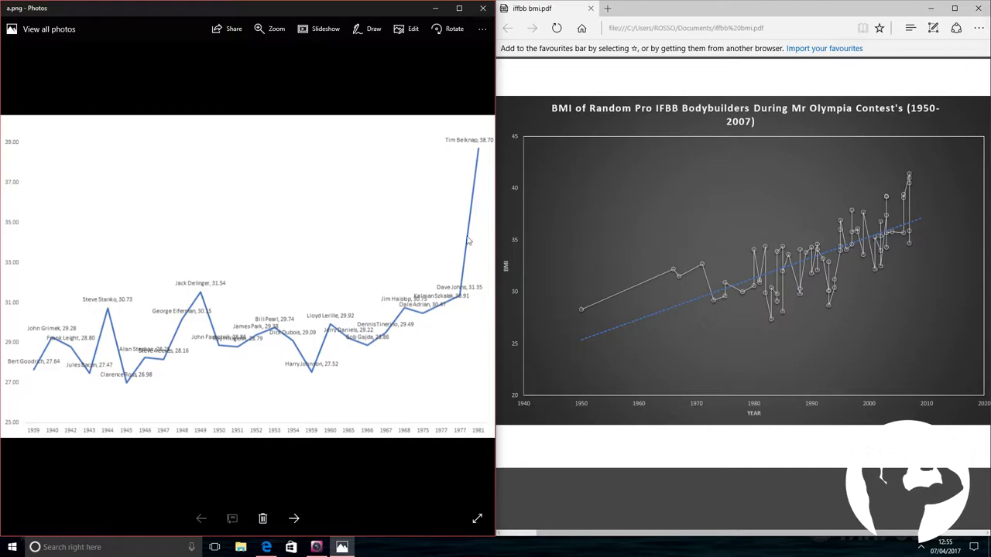
pyautogui.moveTo(488, 147)
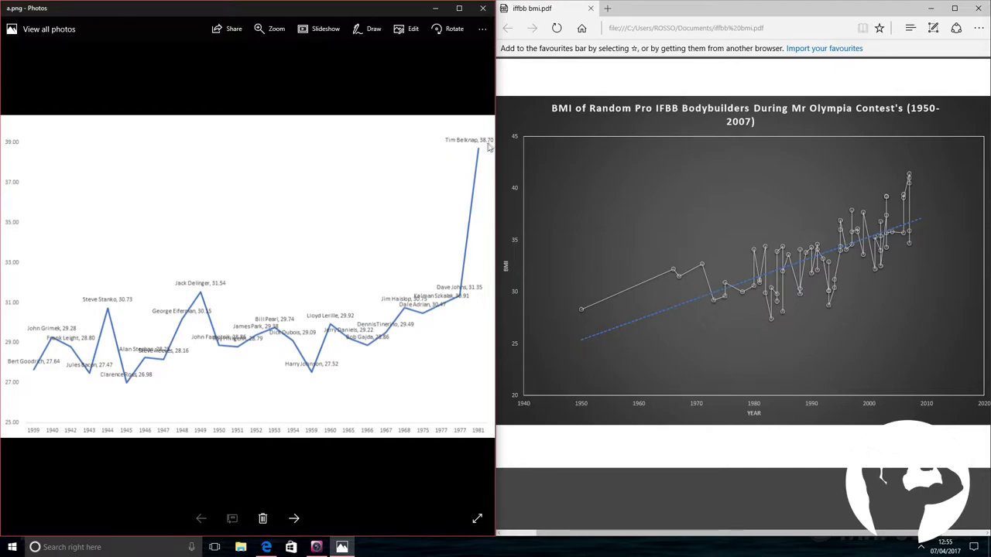
pyautogui.moveTo(484, 335)
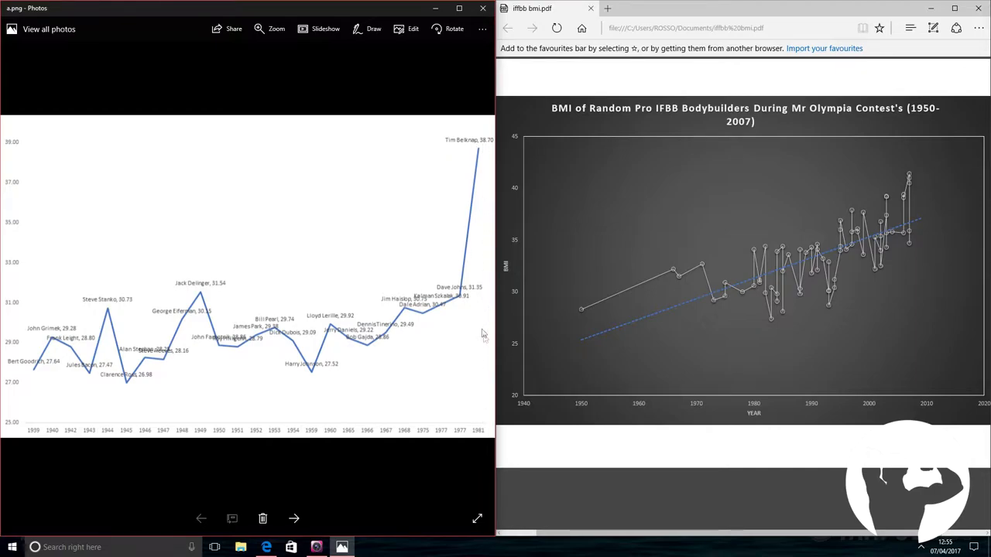
pyautogui.moveTo(450, 307)
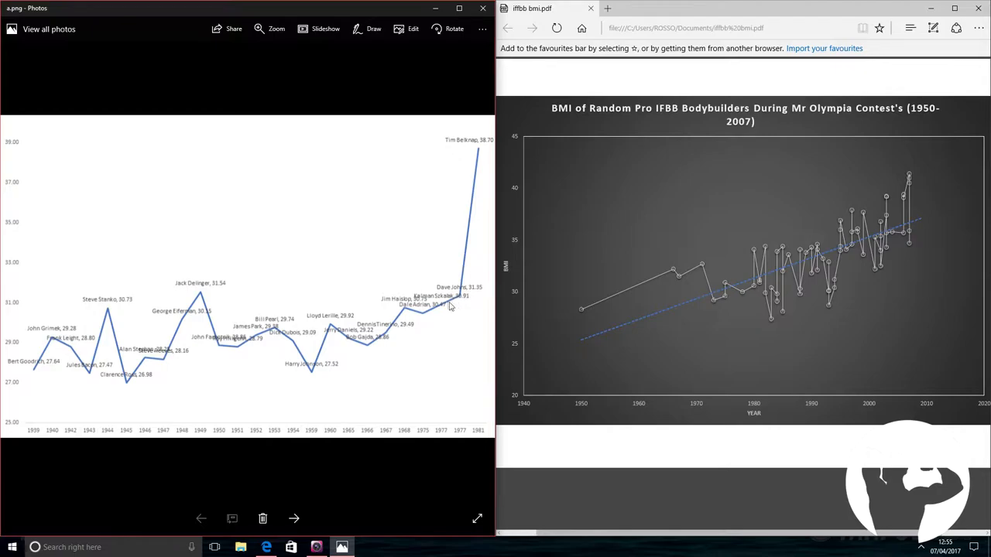
pyautogui.moveTo(462, 299)
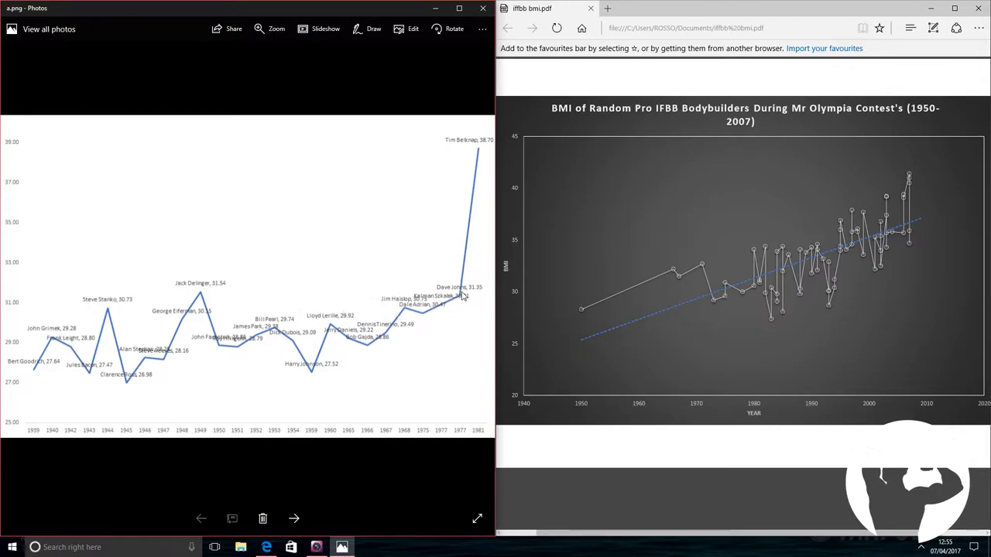
pyautogui.moveTo(460, 302)
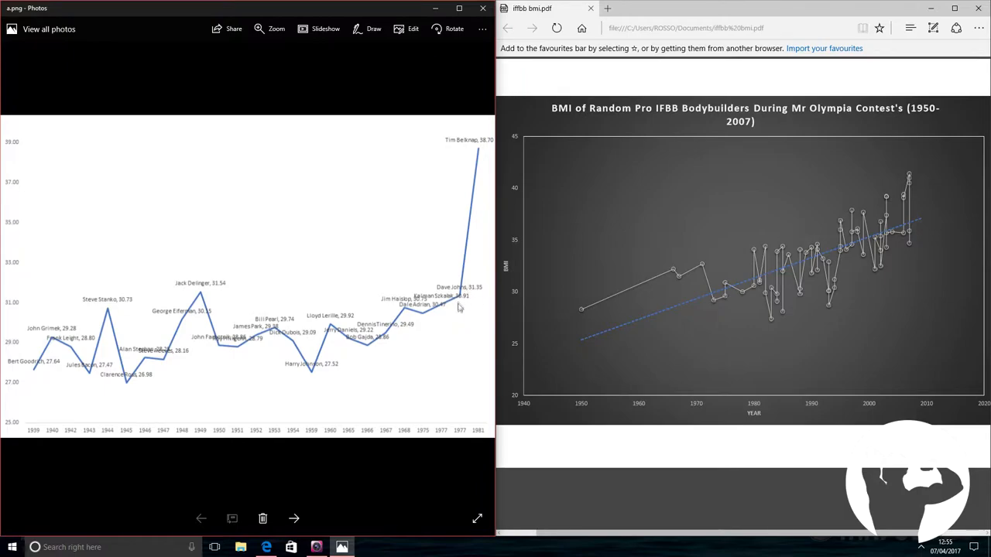
pyautogui.moveTo(93, 375)
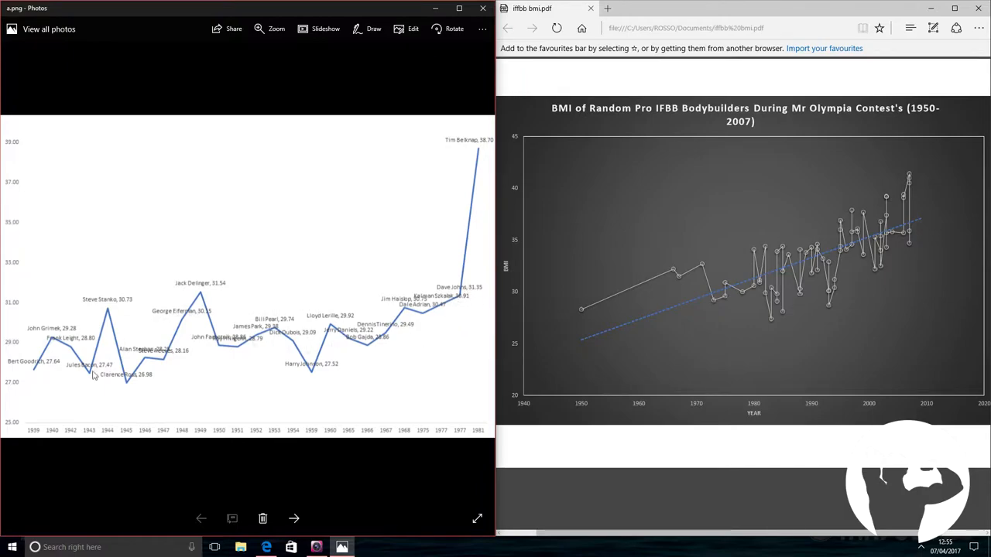
pyautogui.moveTo(89, 352)
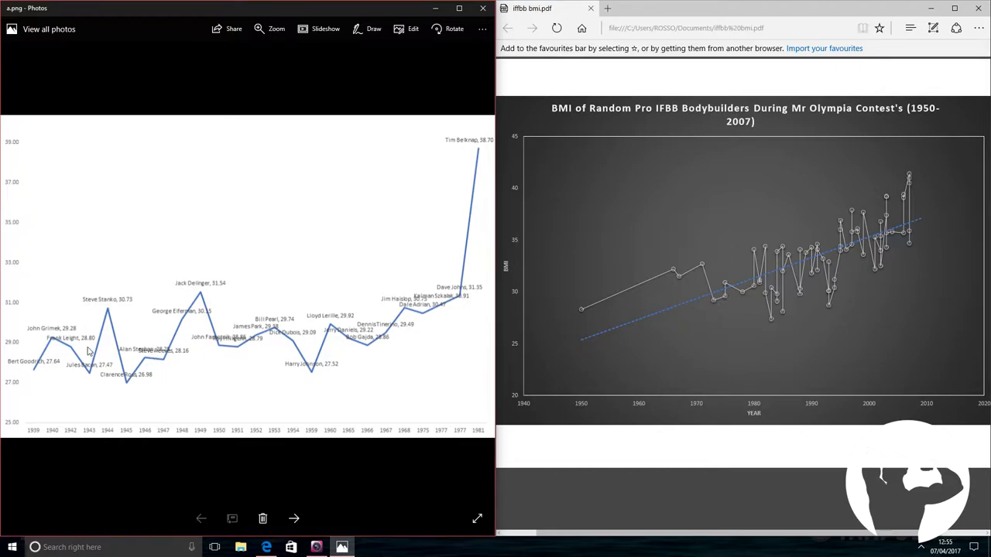
pyautogui.moveTo(52, 326)
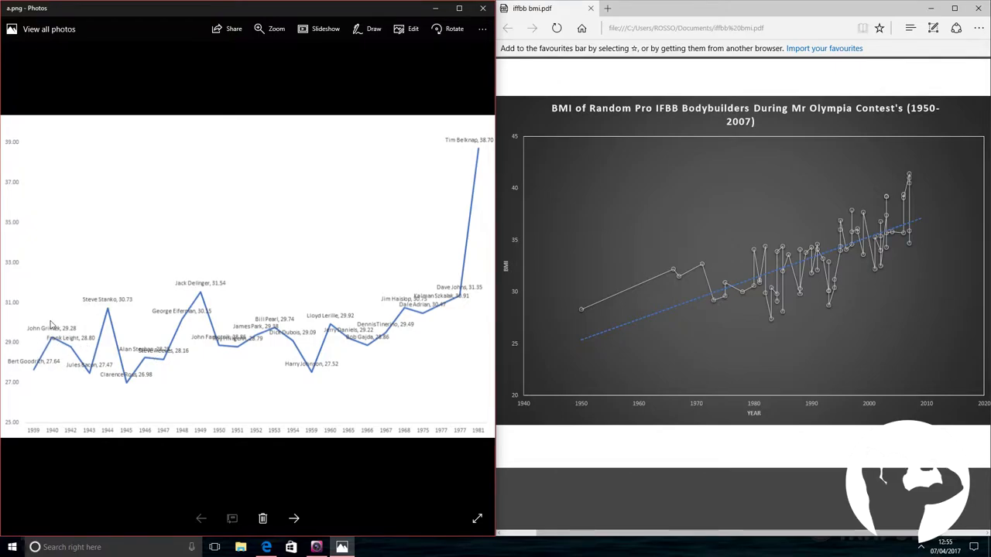
pyautogui.moveTo(147, 300)
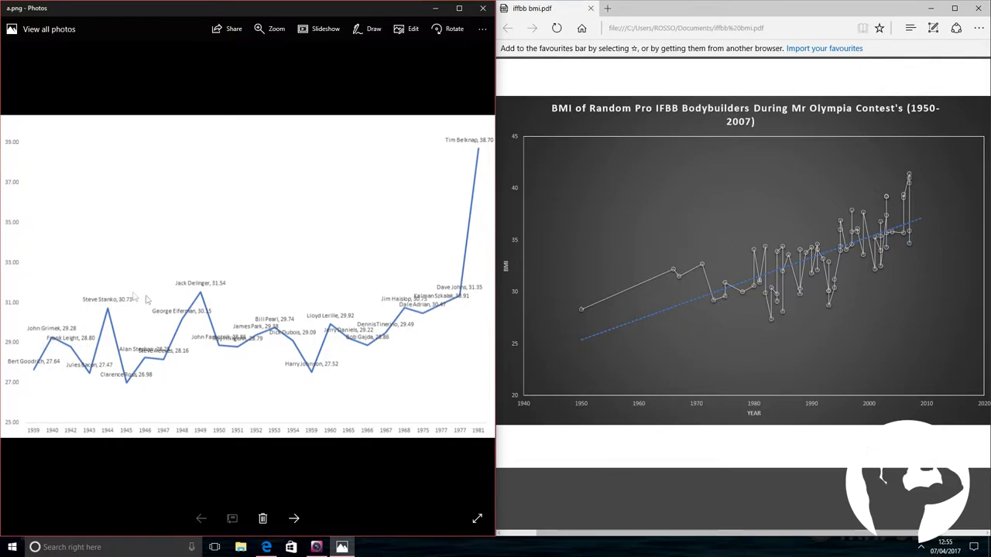
pyautogui.moveTo(157, 277)
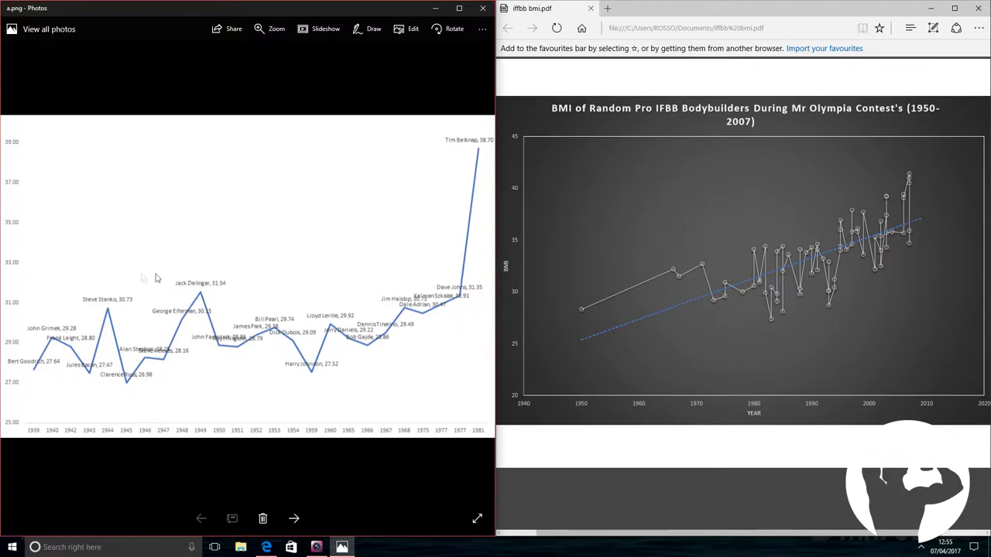
pyautogui.moveTo(425, 291)
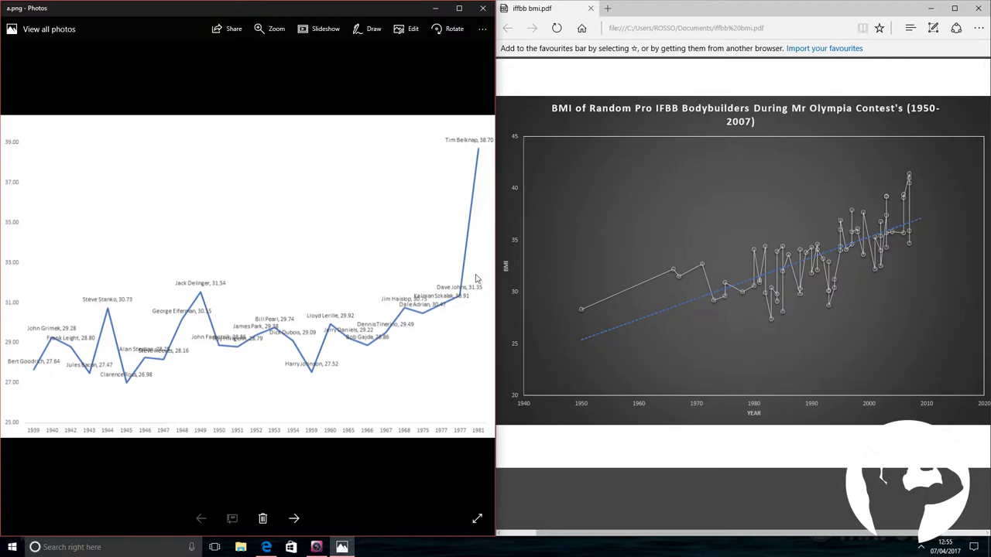
pyautogui.moveTo(402, 291)
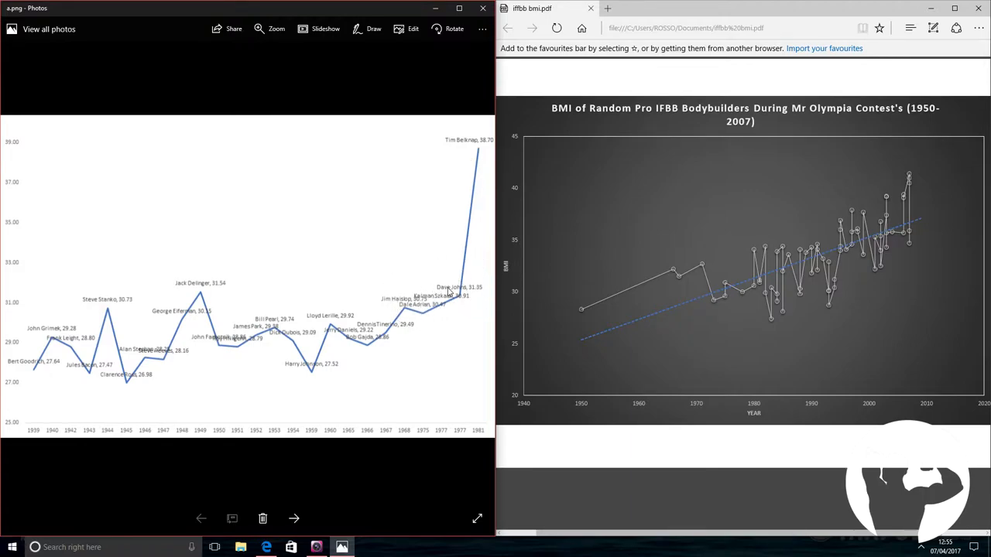
pyautogui.moveTo(452, 281)
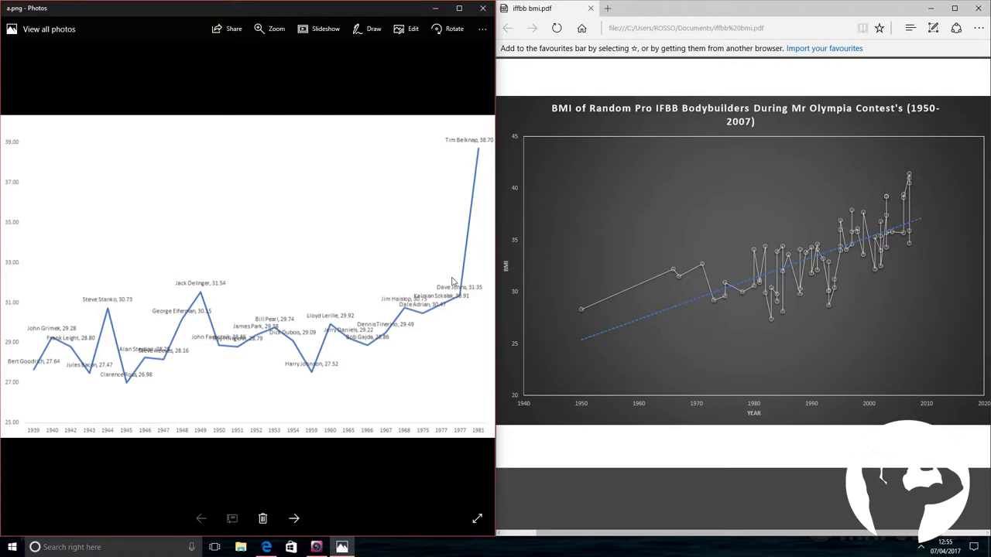
pyautogui.moveTo(435, 281)
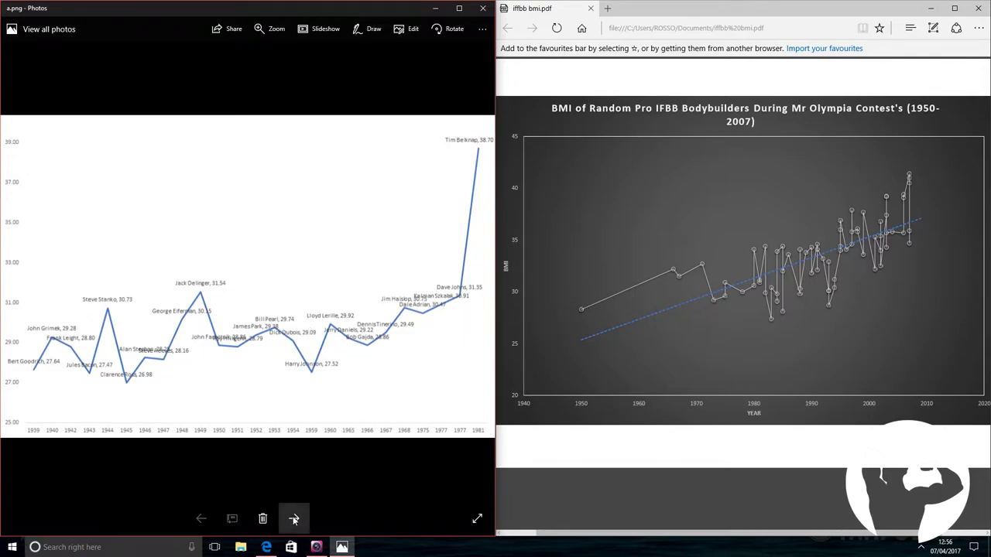
# - Advance to b.gif, the Pro IFBB BMI history scatter chart (31 before 1995, 36 after)
pyautogui.click(293, 518)
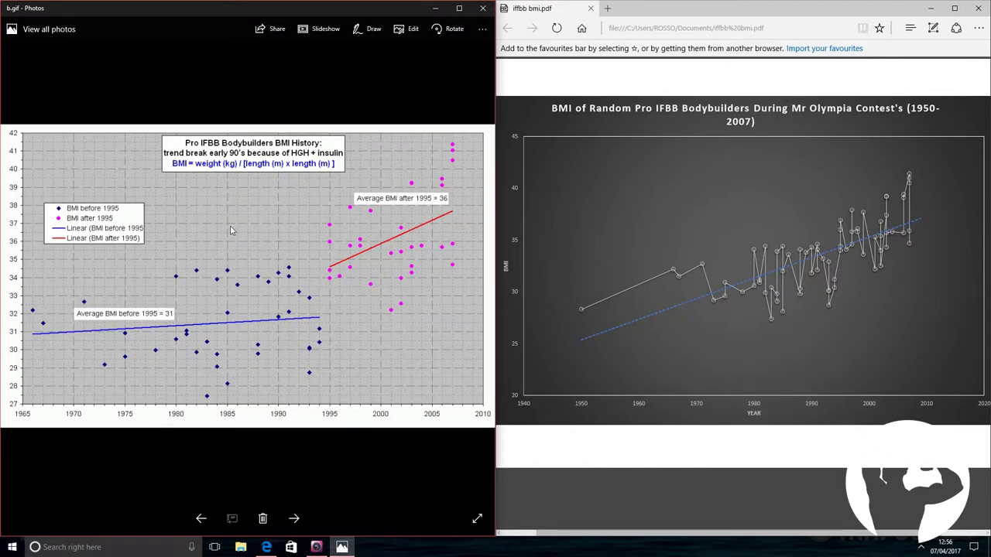
pyautogui.moveTo(183, 311)
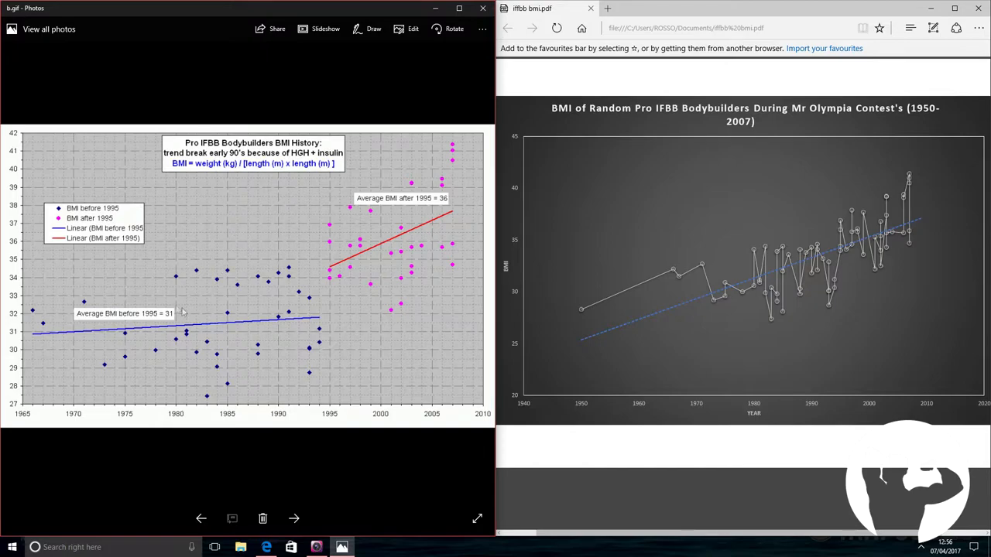
pyautogui.moveTo(246, 312)
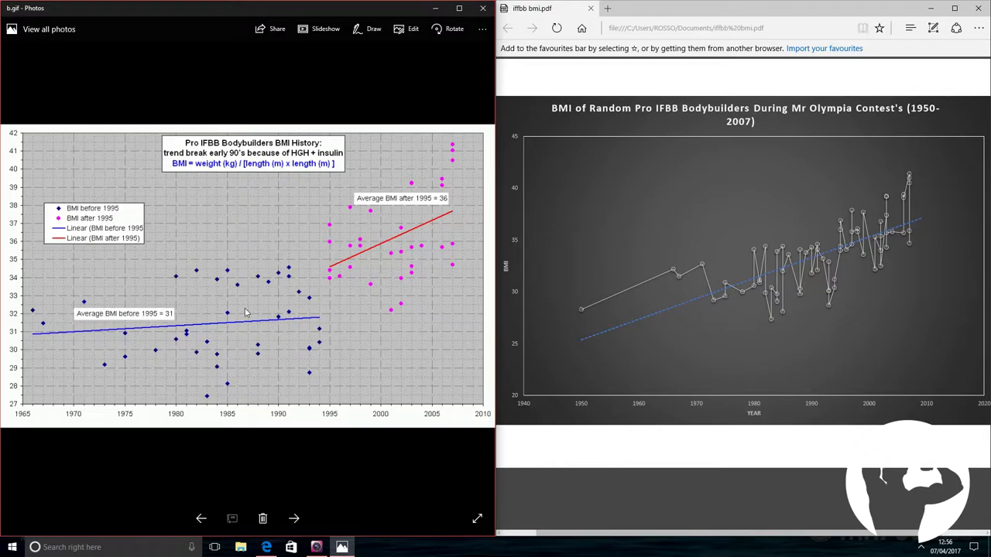
pyautogui.moveTo(324, 318)
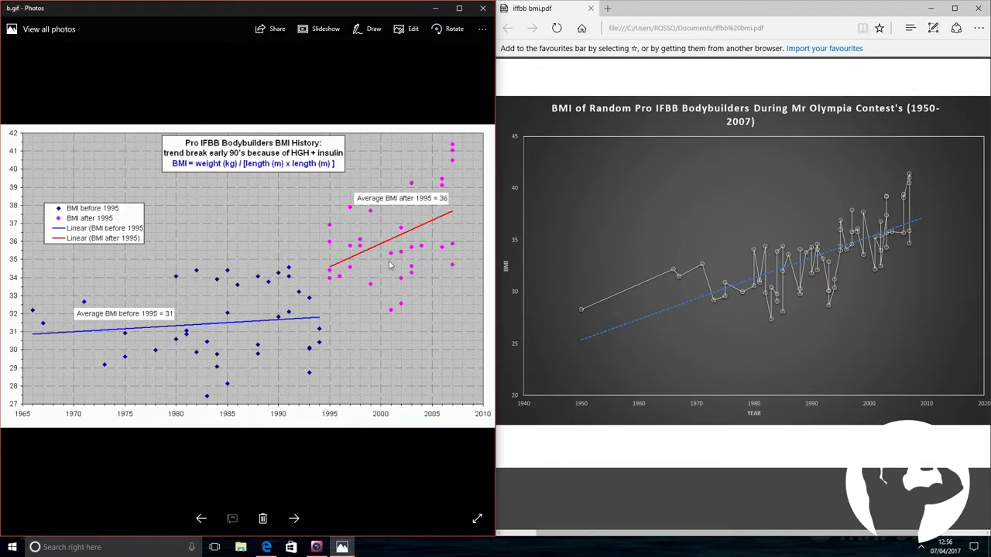
pyautogui.moveTo(325, 236)
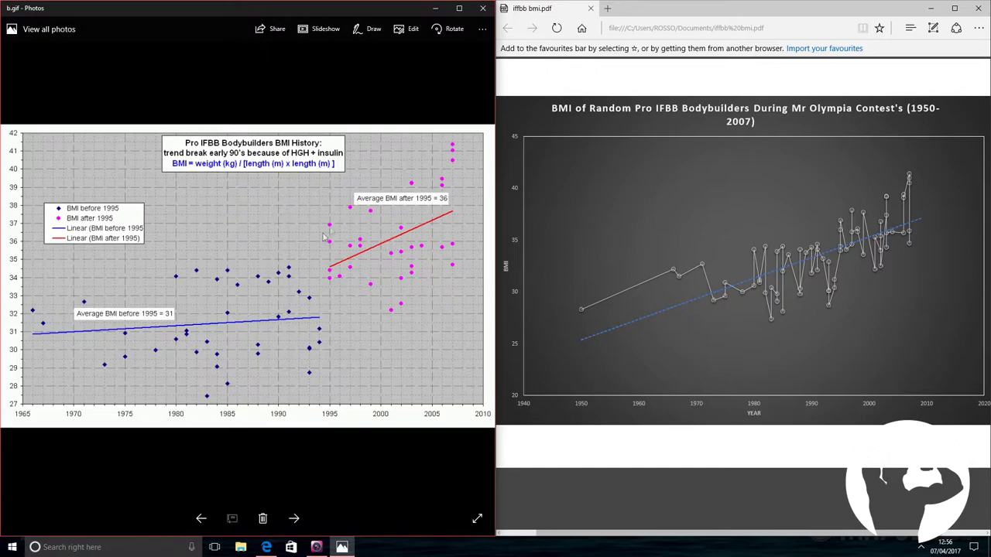
pyautogui.moveTo(291, 230)
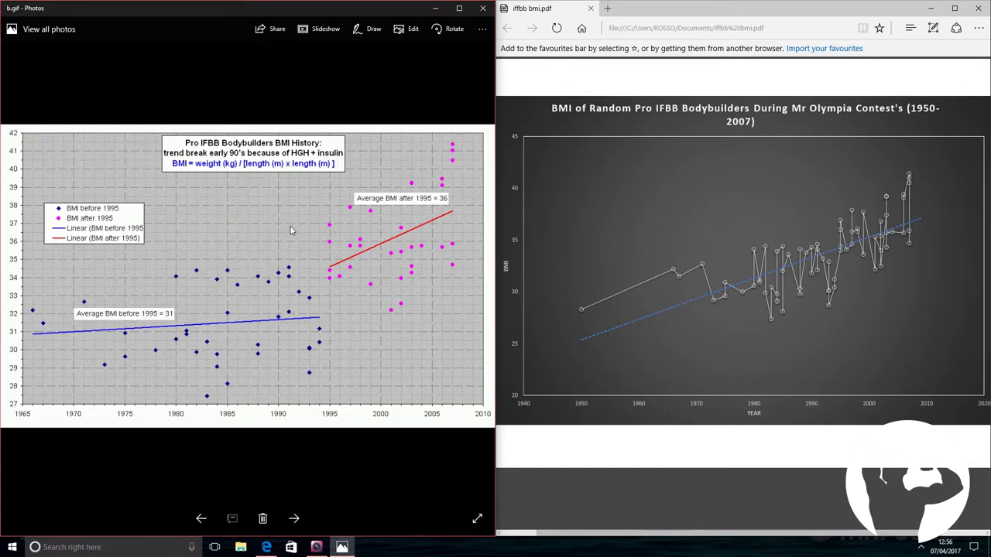
pyautogui.moveTo(228, 305)
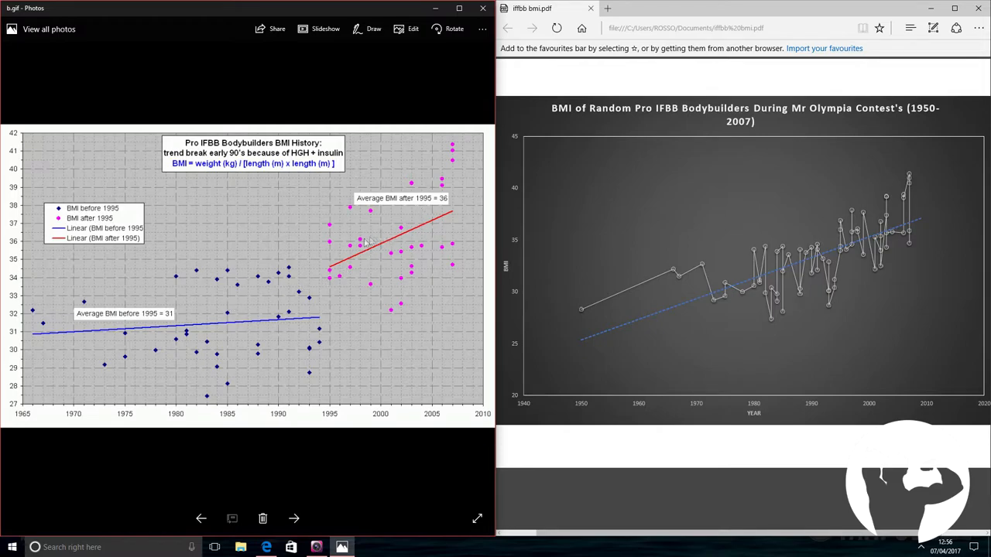
pyautogui.moveTo(460, 226)
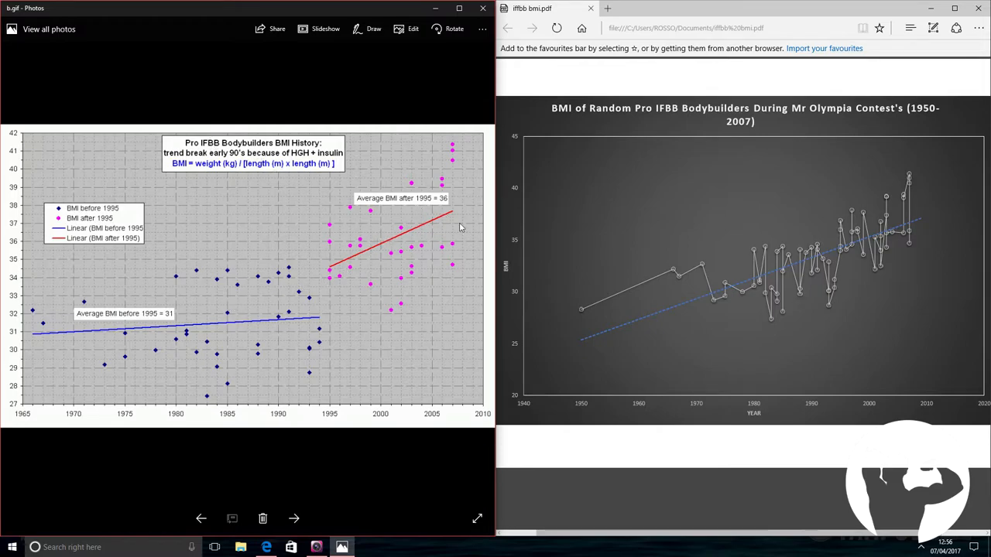
pyautogui.moveTo(130, 332)
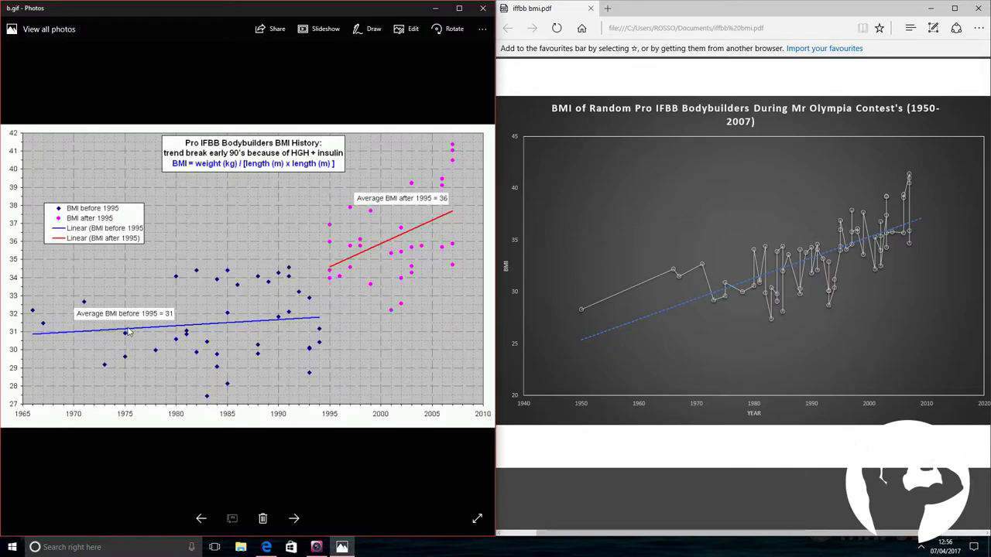
pyautogui.moveTo(41, 336)
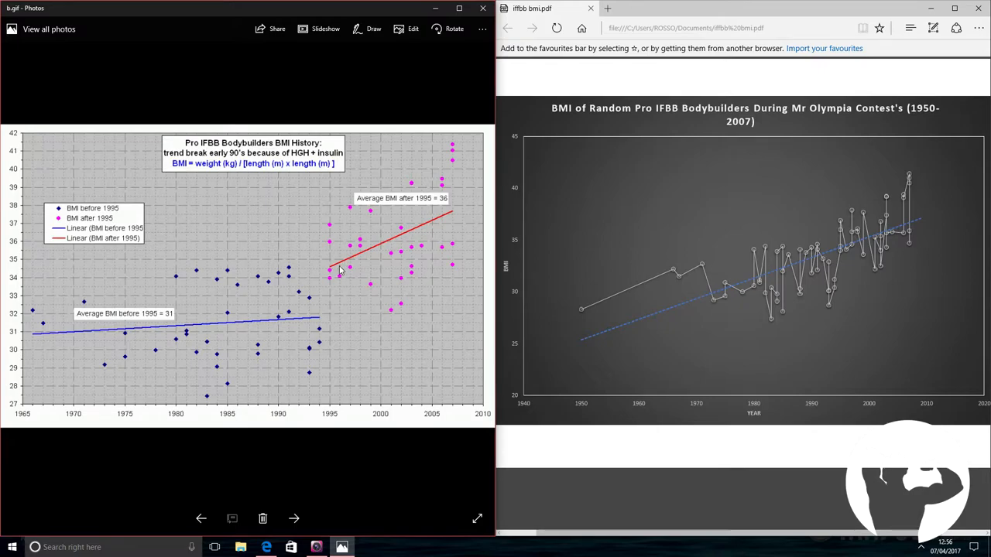
pyautogui.moveTo(335, 268)
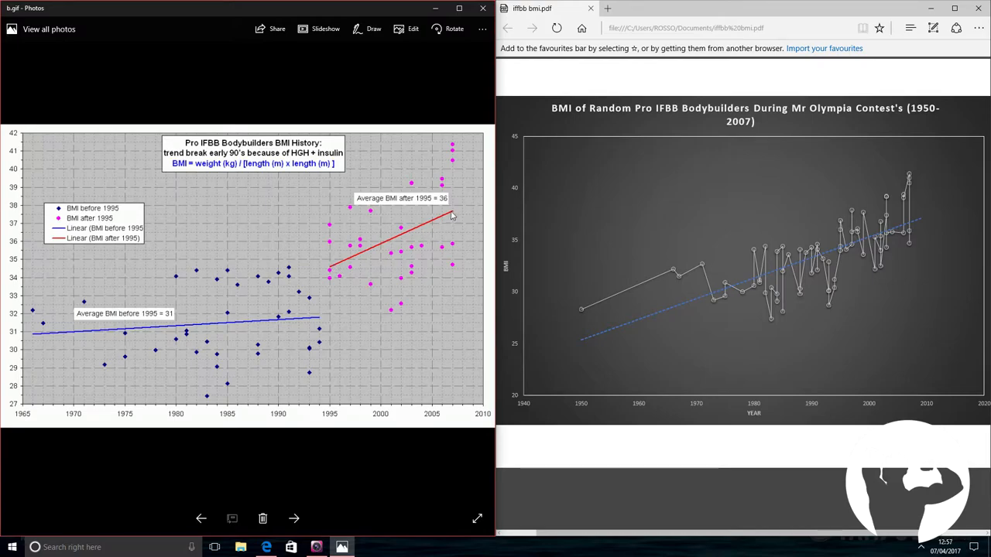
pyautogui.moveTo(363, 310)
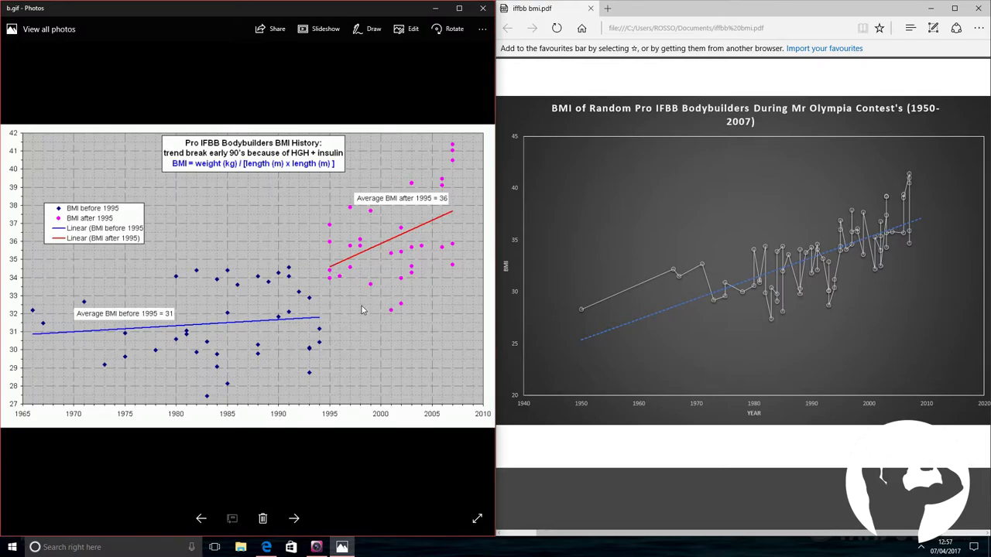
pyautogui.moveTo(642, 305)
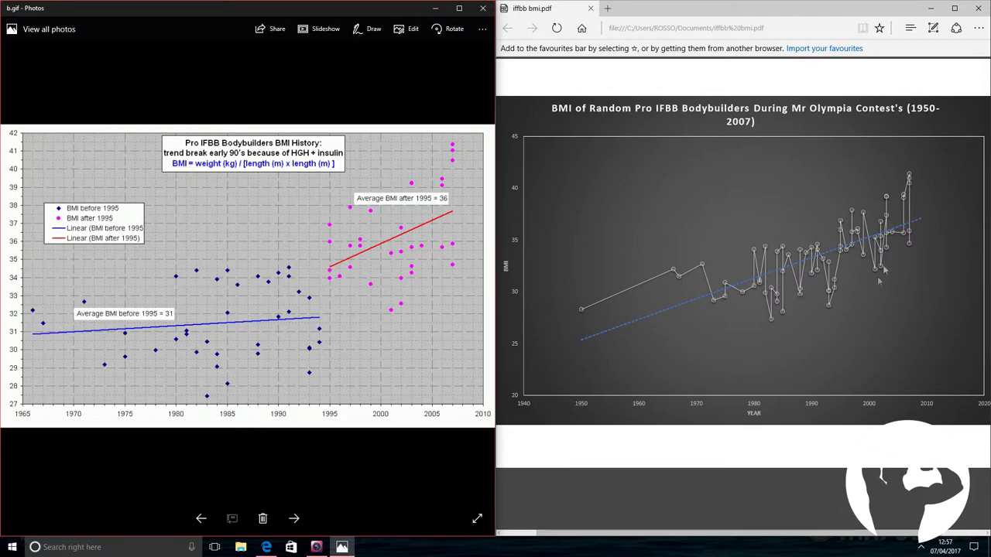
pyautogui.moveTo(635, 290)
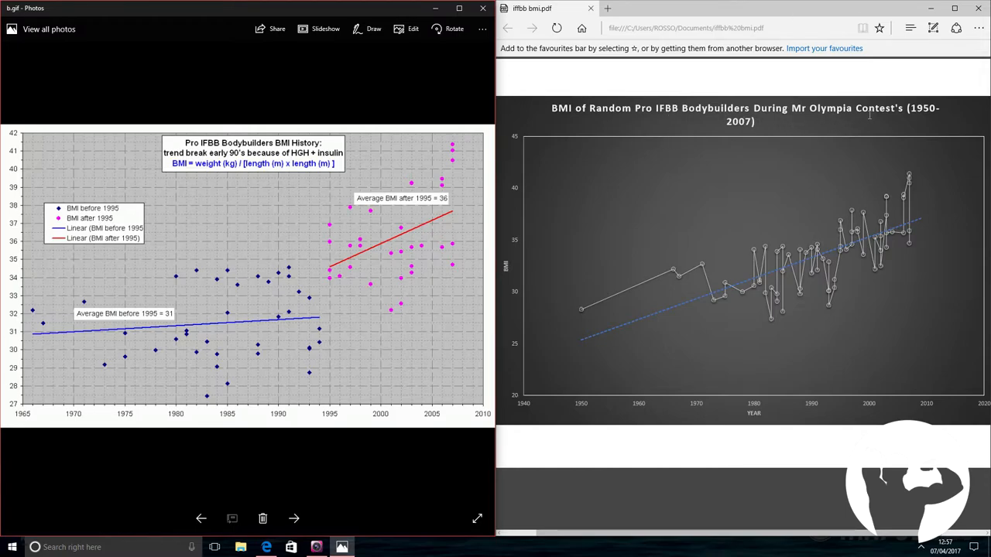
pyautogui.moveTo(598, 313)
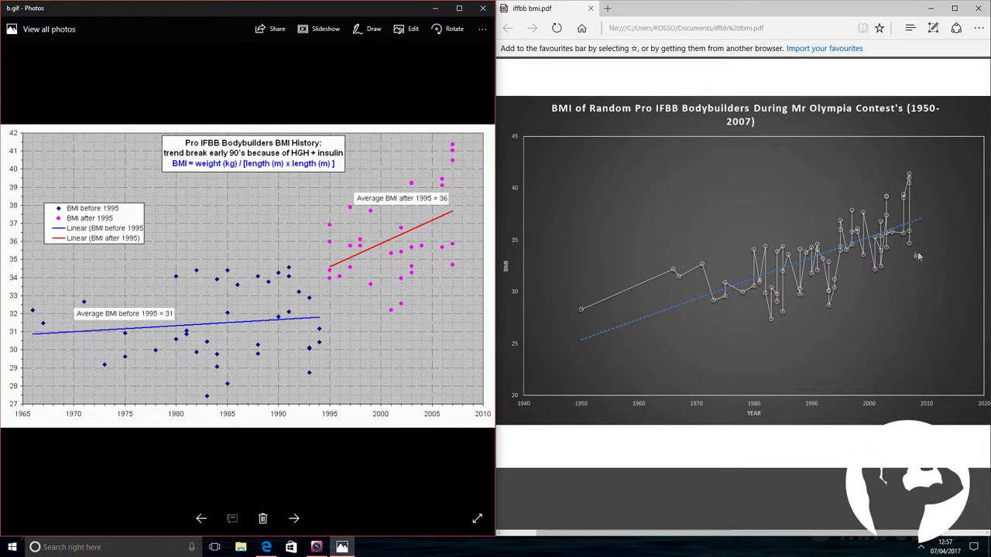
pyautogui.moveTo(786, 247)
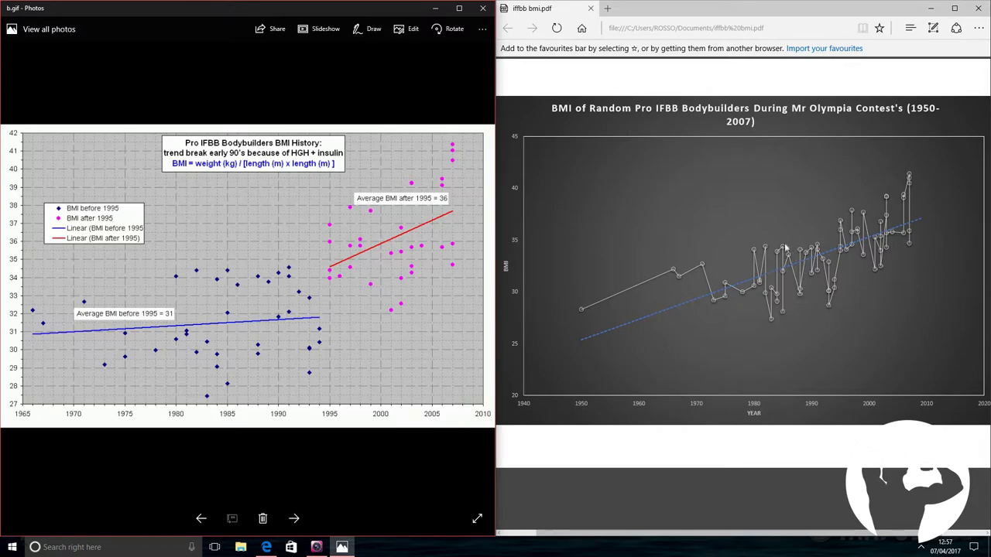
pyautogui.moveTo(727, 267)
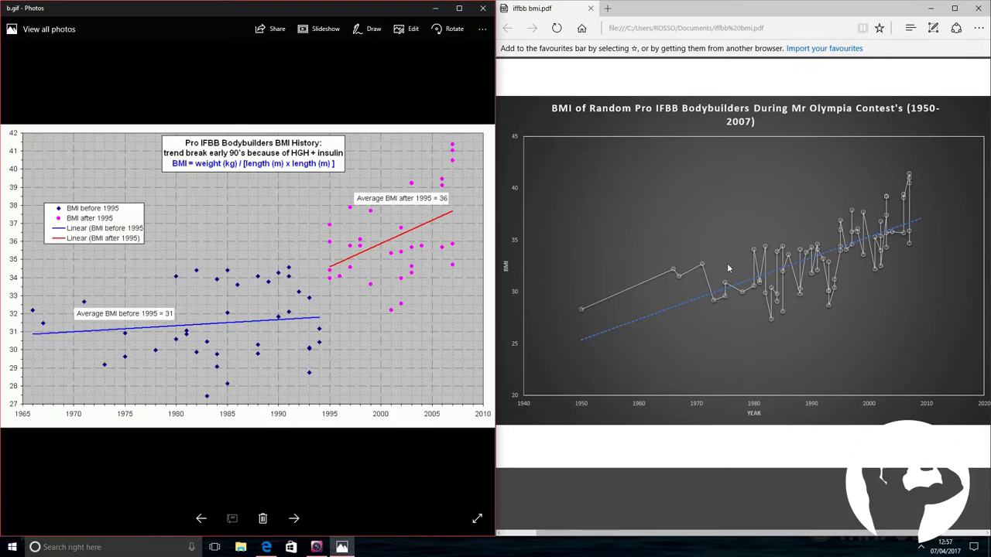
pyautogui.moveTo(578, 347)
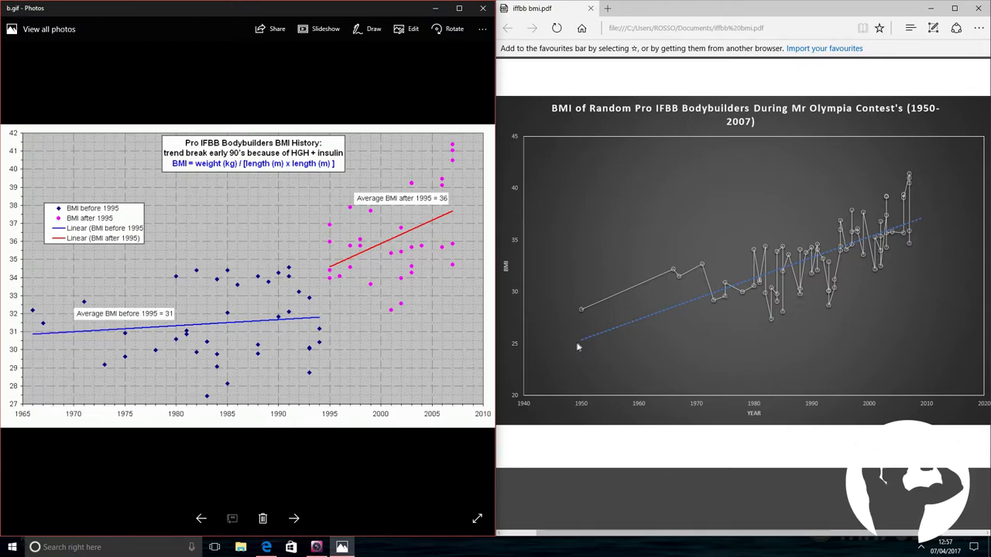
pyautogui.moveTo(886, 402)
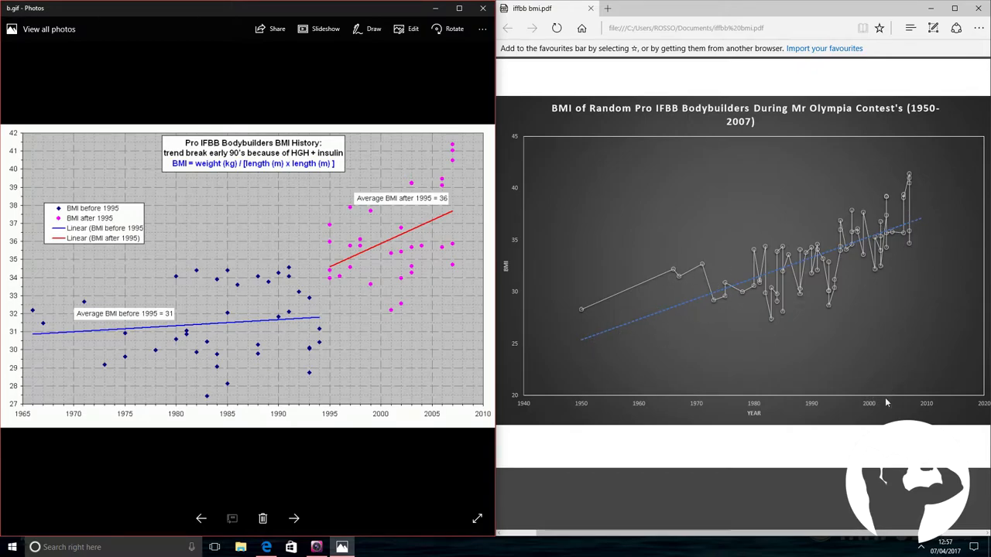
pyautogui.moveTo(902, 180)
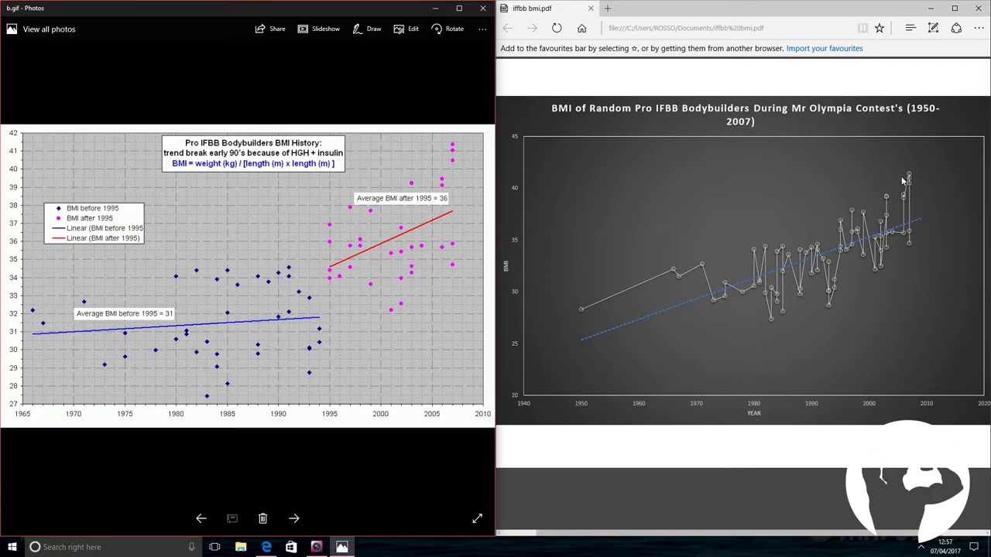
pyautogui.moveTo(904, 182)
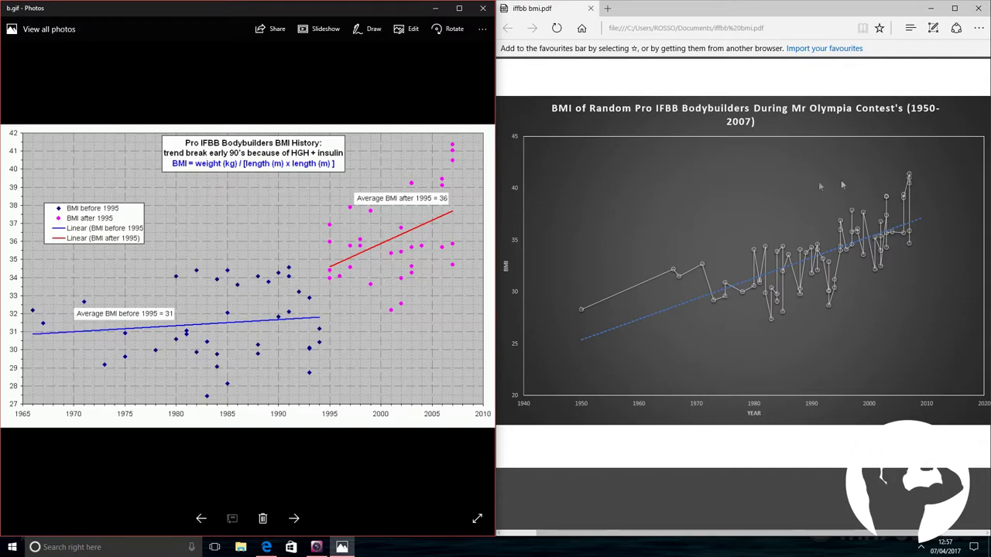
pyautogui.moveTo(630, 248)
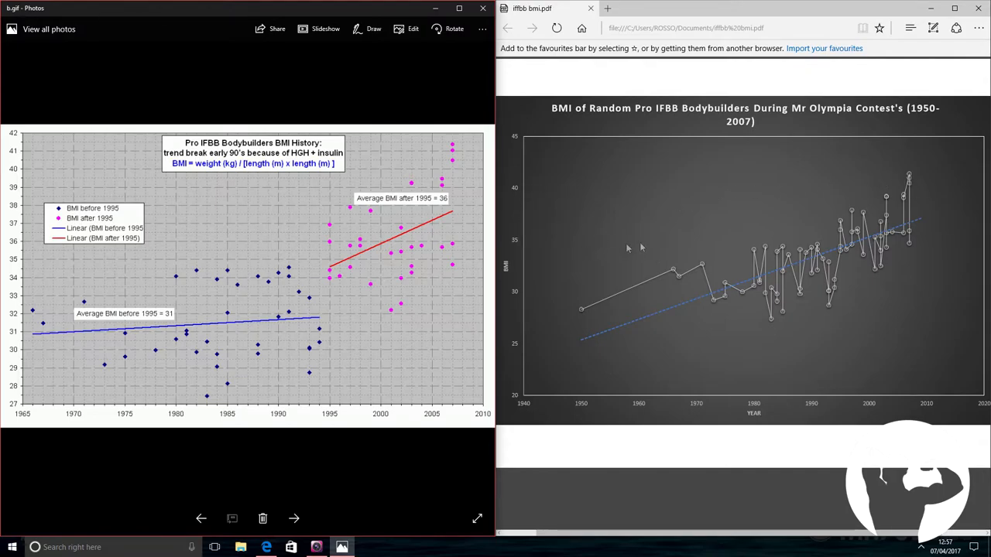
pyautogui.moveTo(627, 271)
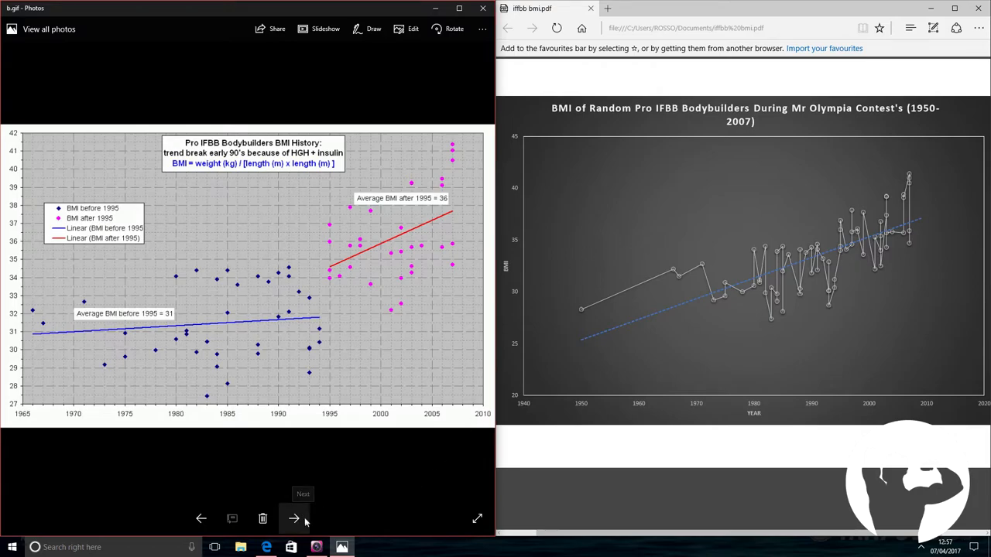
# - Step from c.jpg through Clarence Ross, d.jpg and e.jpg to f.jpg
pyautogui.click(293, 518)
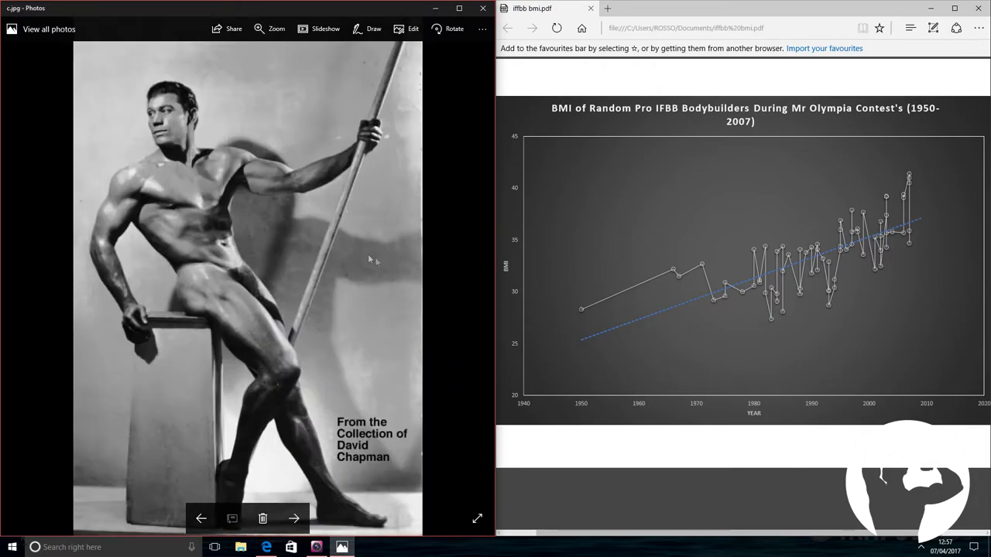
pyautogui.moveTo(347, 311)
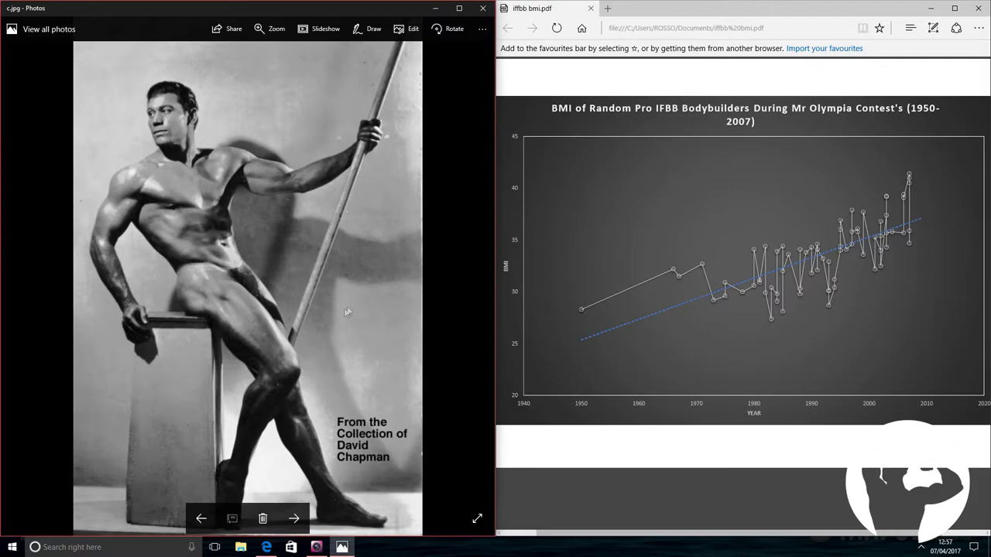
pyautogui.moveTo(294, 519)
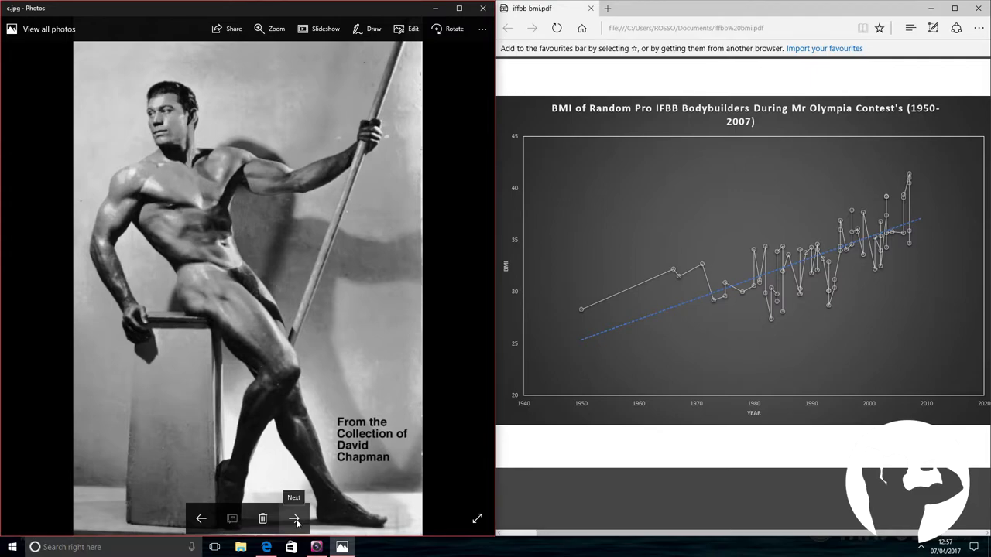
pyautogui.click(294, 518)
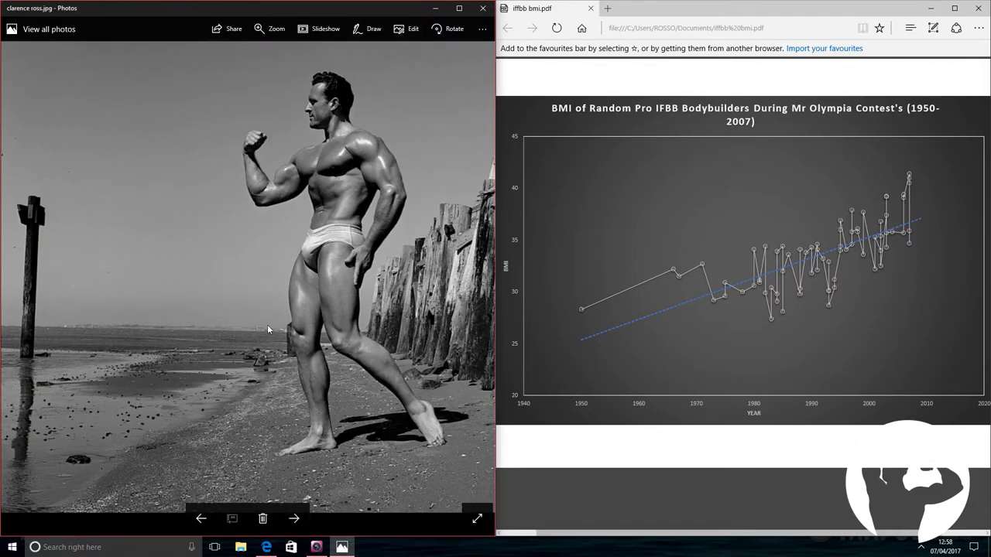
pyautogui.moveTo(338, 399)
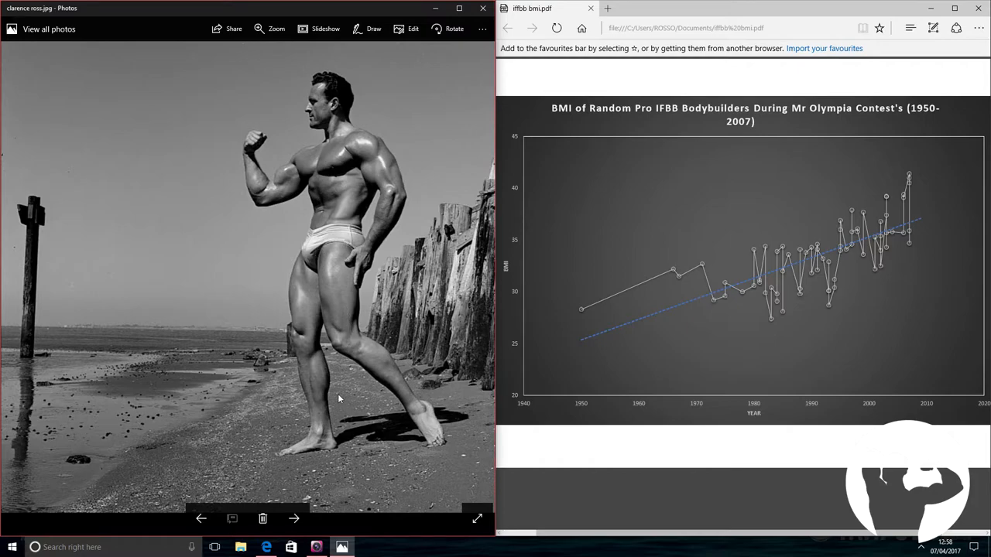
pyautogui.moveTo(293, 518)
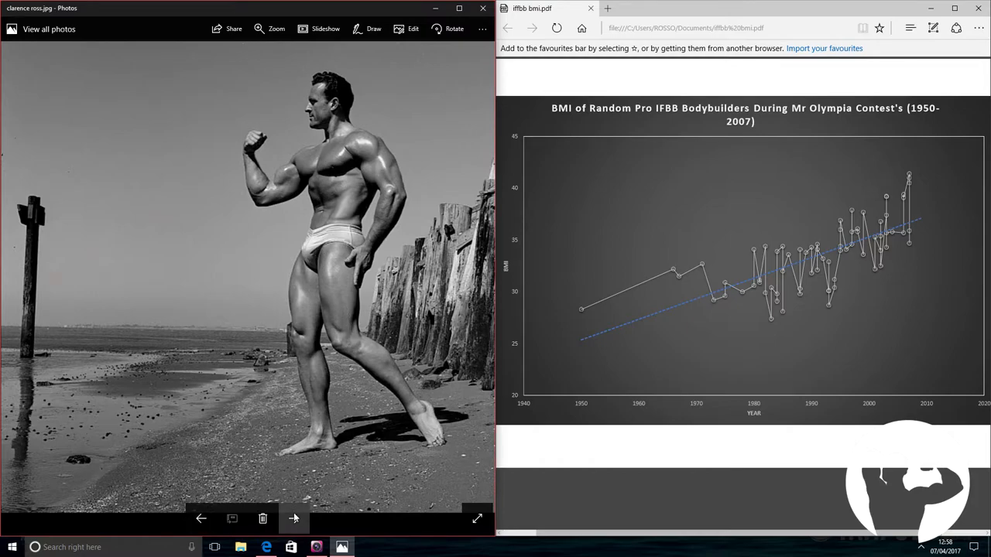
pyautogui.click(293, 518)
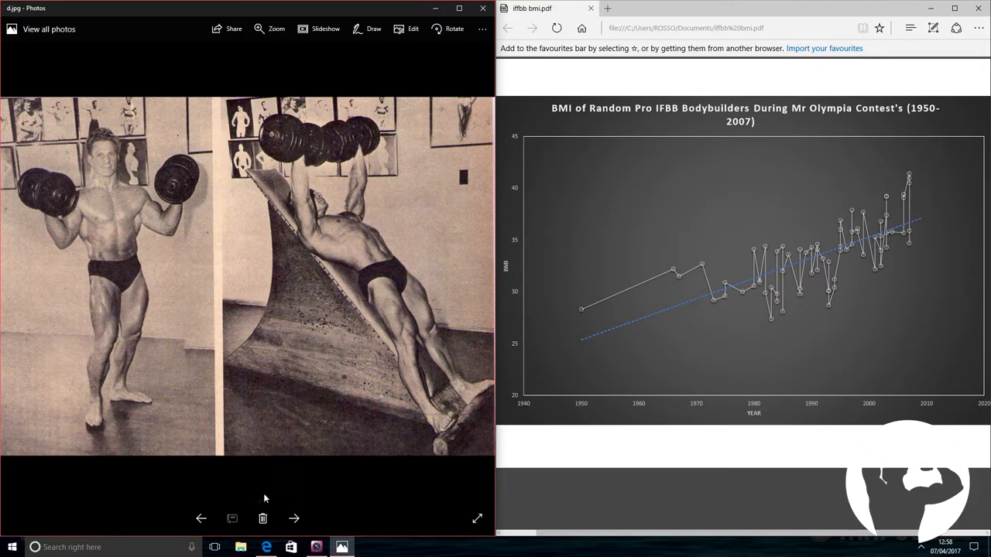
pyautogui.click(293, 519)
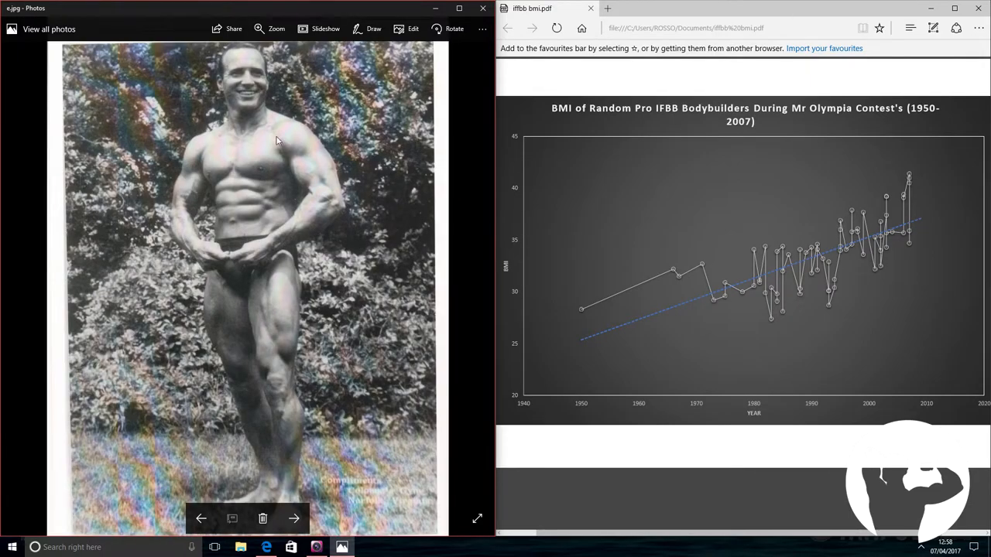
pyautogui.moveTo(269, 131)
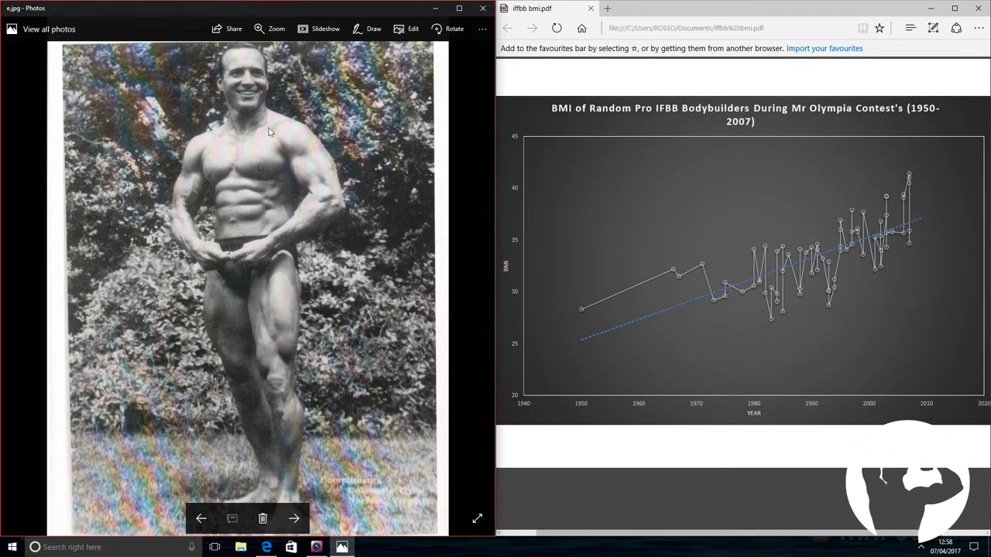
pyautogui.moveTo(271, 206)
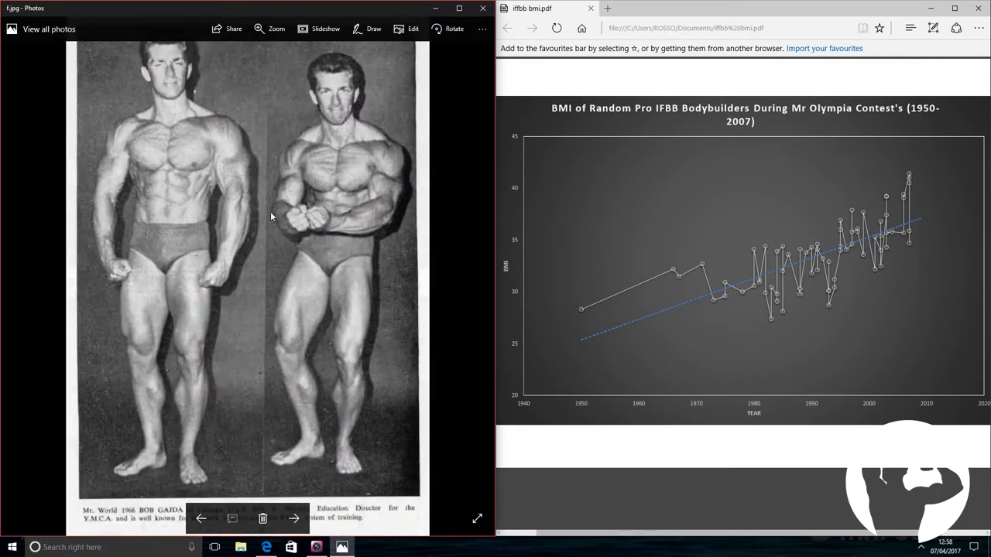
pyautogui.moveTo(199, 512)
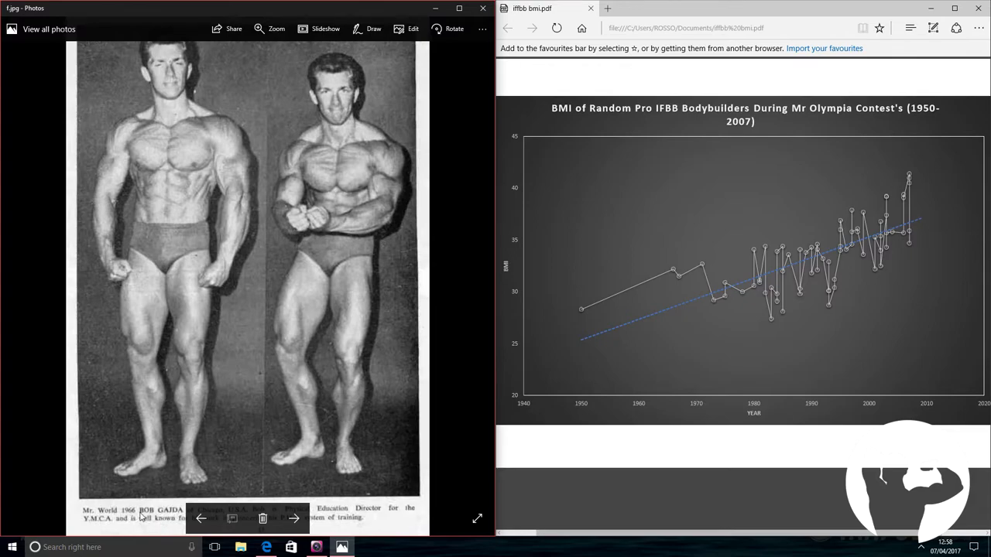
# - Advance to g.jpg, the colour front-and-back pose photo
pyautogui.click(293, 518)
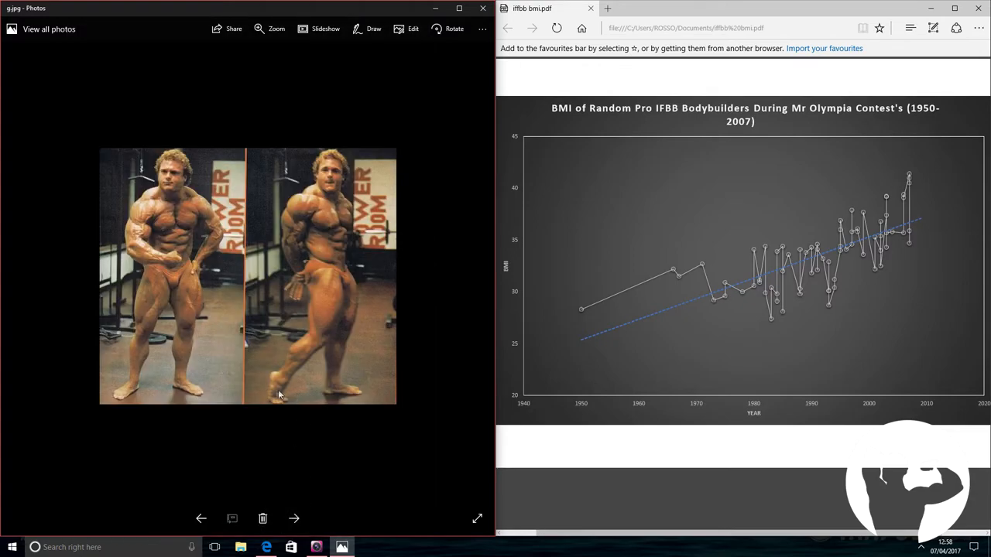
pyautogui.moveTo(244, 478)
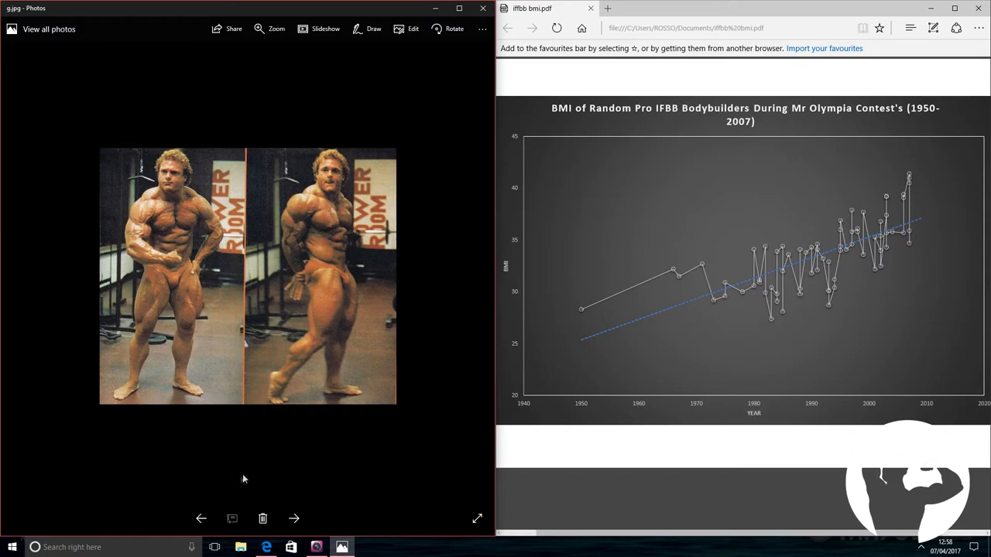
pyautogui.moveTo(269, 238)
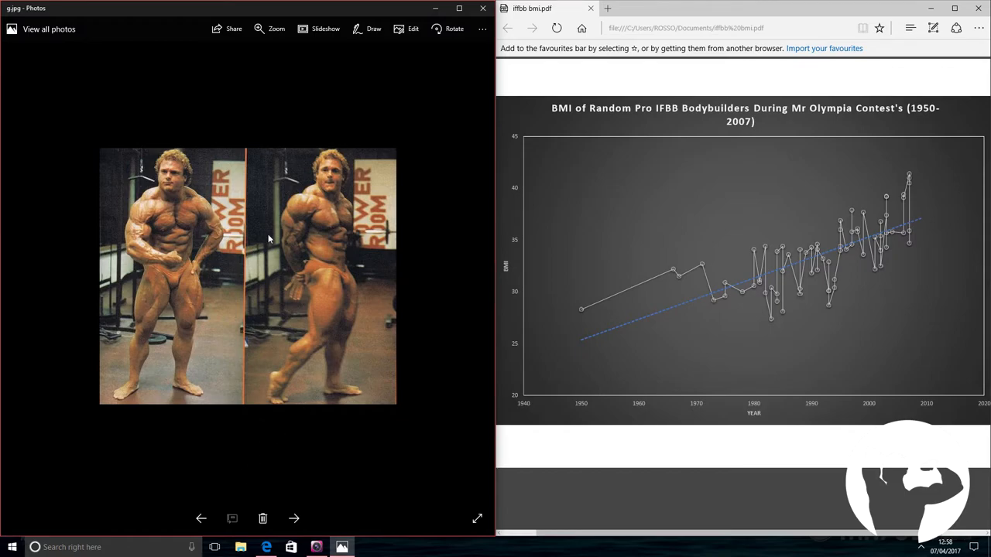
pyautogui.moveTo(323, 229)
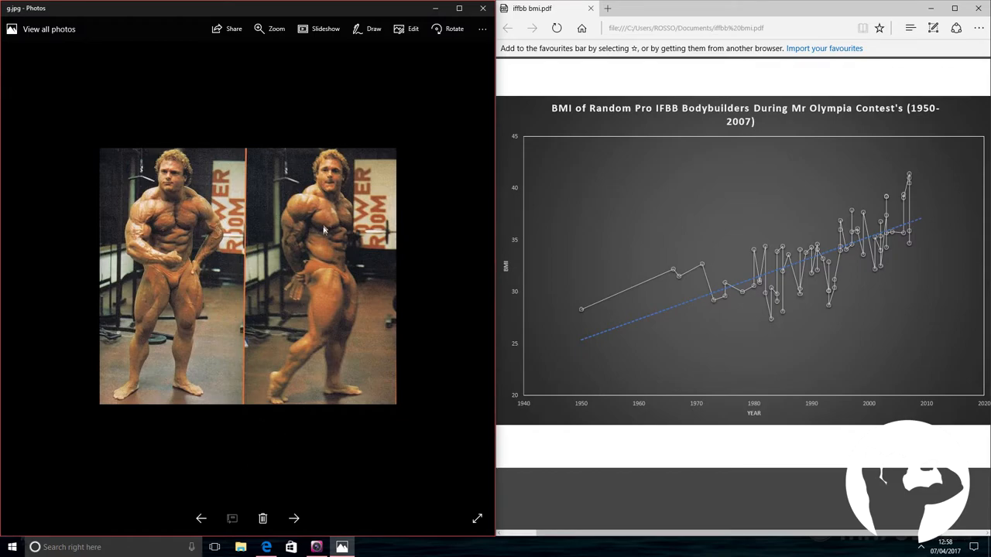
pyautogui.moveTo(337, 238)
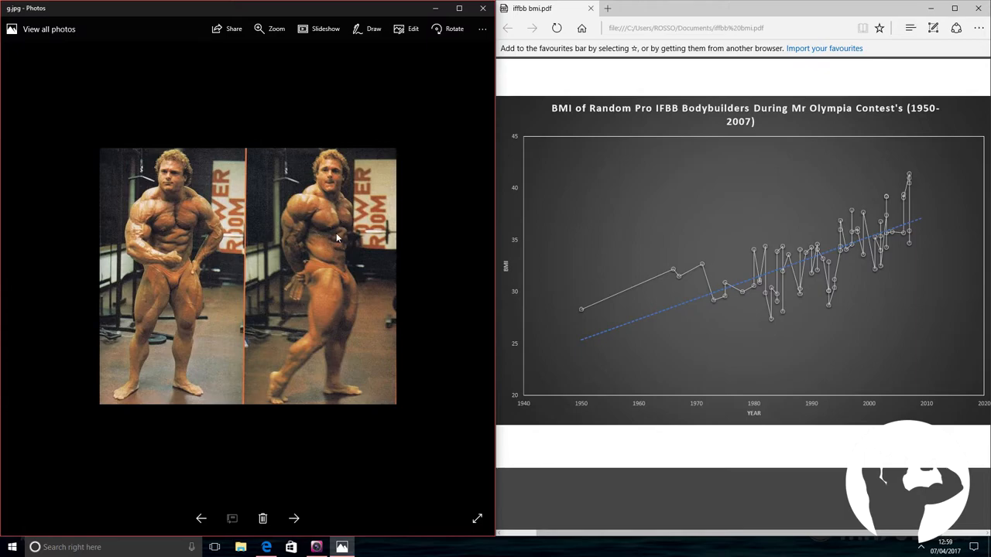
pyautogui.moveTo(311, 225)
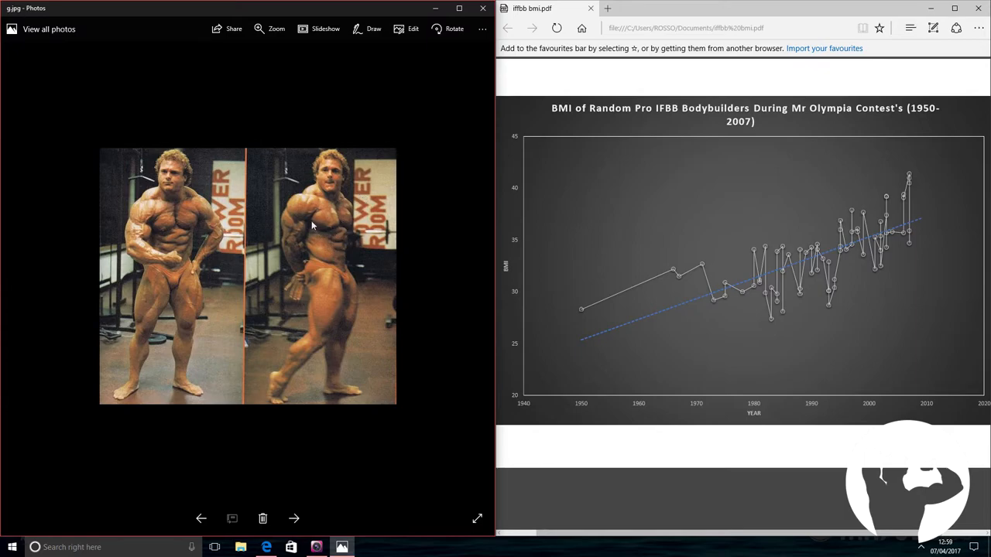
pyautogui.moveTo(178, 268)
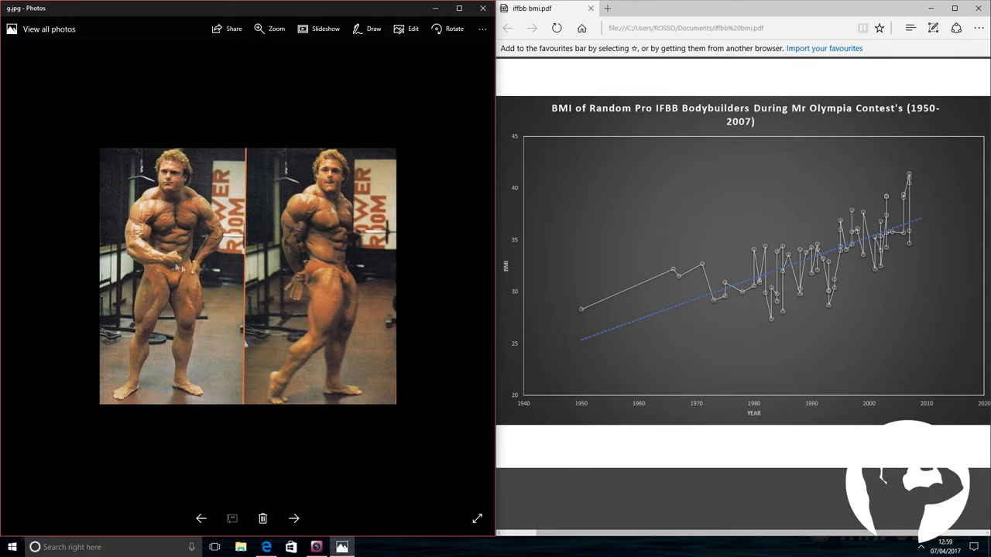
pyautogui.moveTo(276, 284)
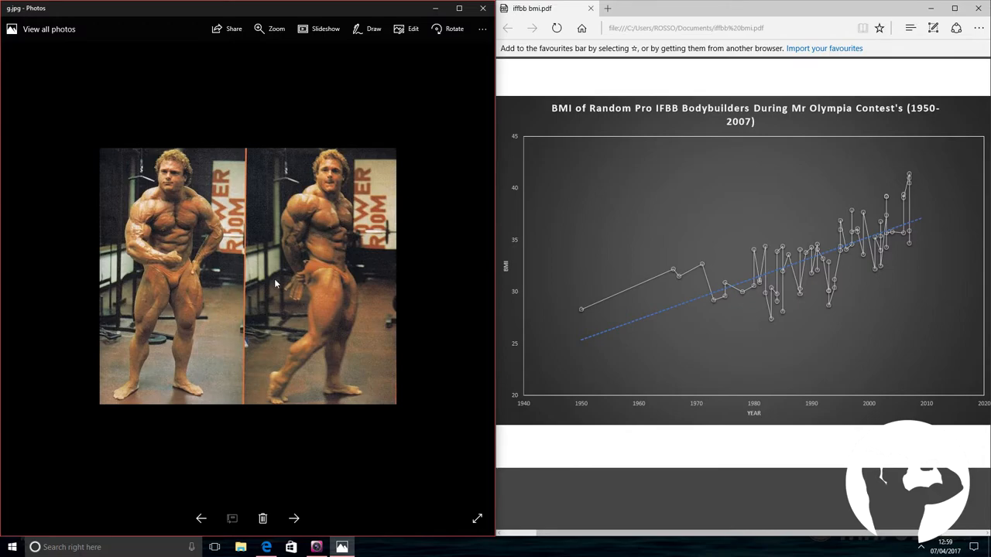
pyautogui.moveTo(185, 193)
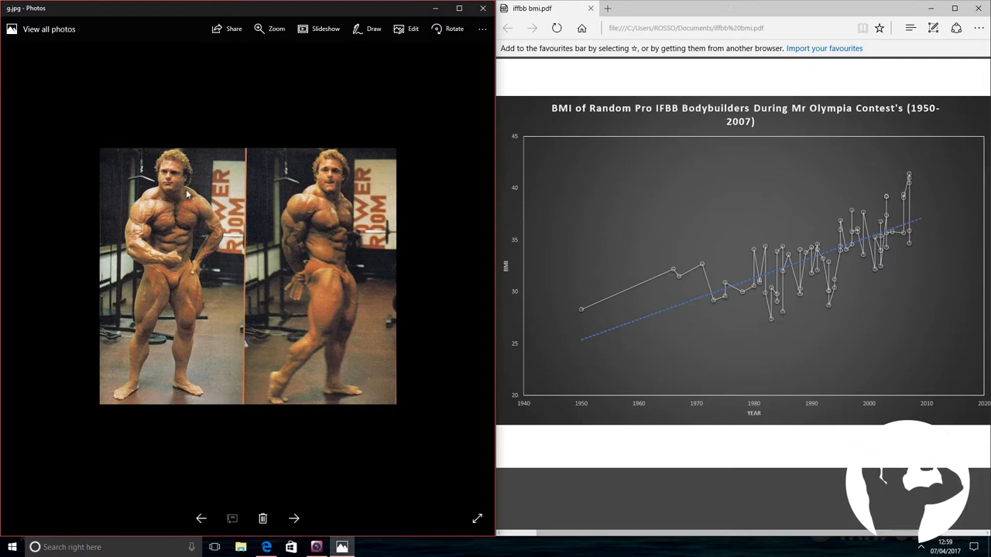
pyautogui.moveTo(187, 222)
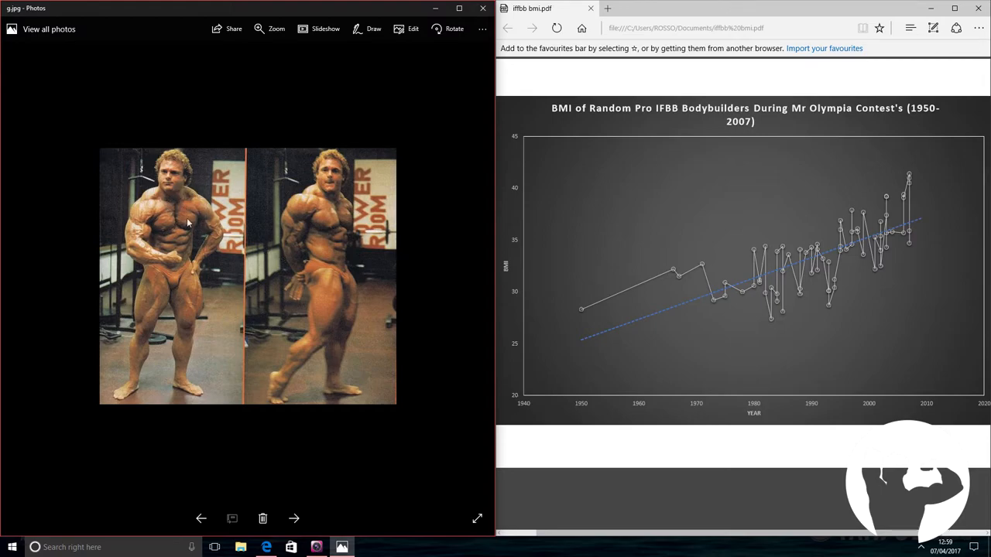
pyautogui.moveTo(178, 217)
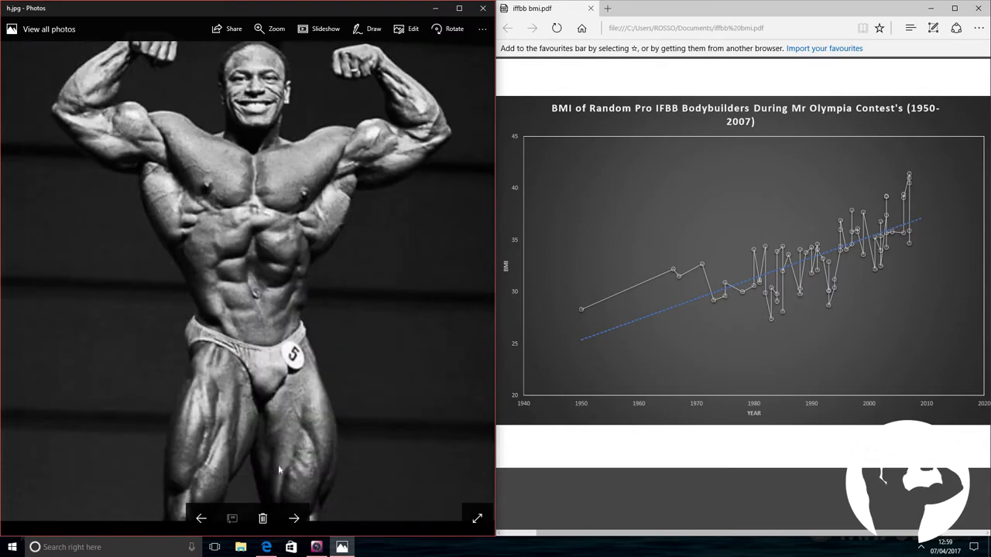
pyautogui.moveTo(355, 271)
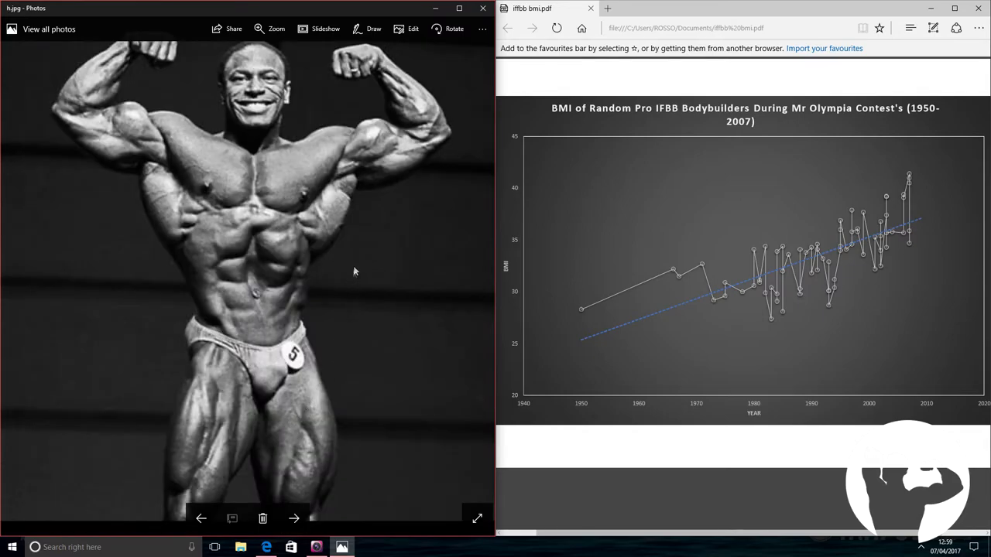
pyautogui.moveTo(260, 236)
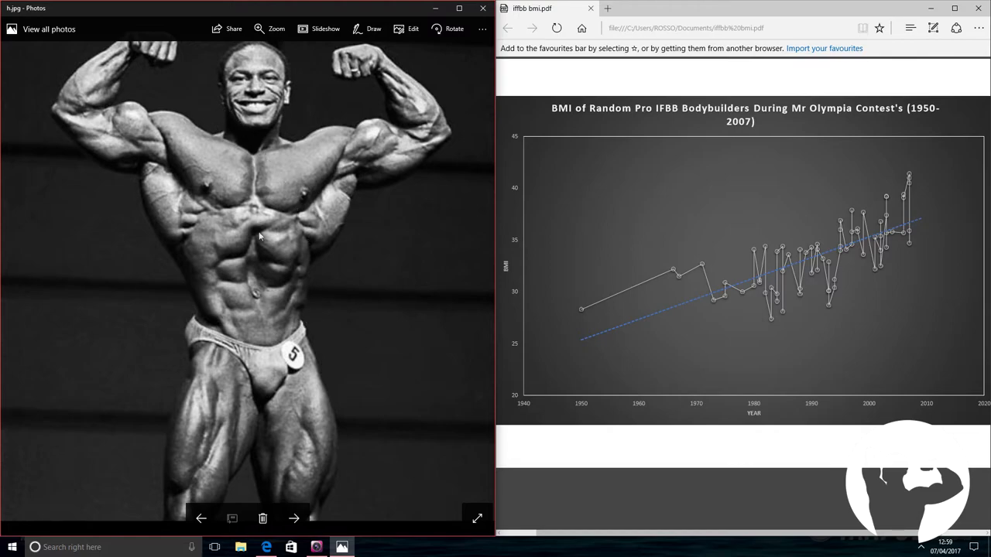
pyautogui.moveTo(367, 409)
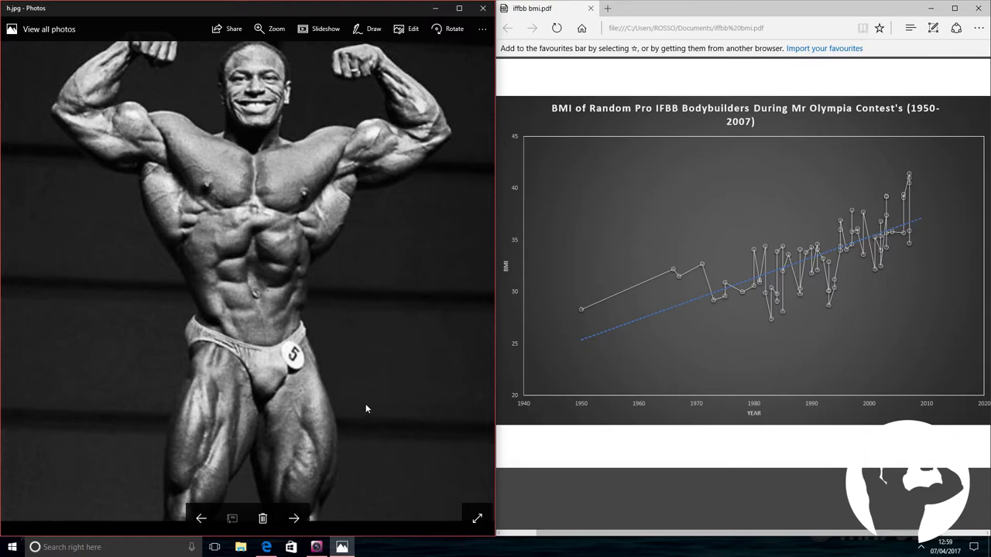
# - Go past the trophy-and-medal photo i.png to two competitors posing onstage
pyautogui.click(293, 519)
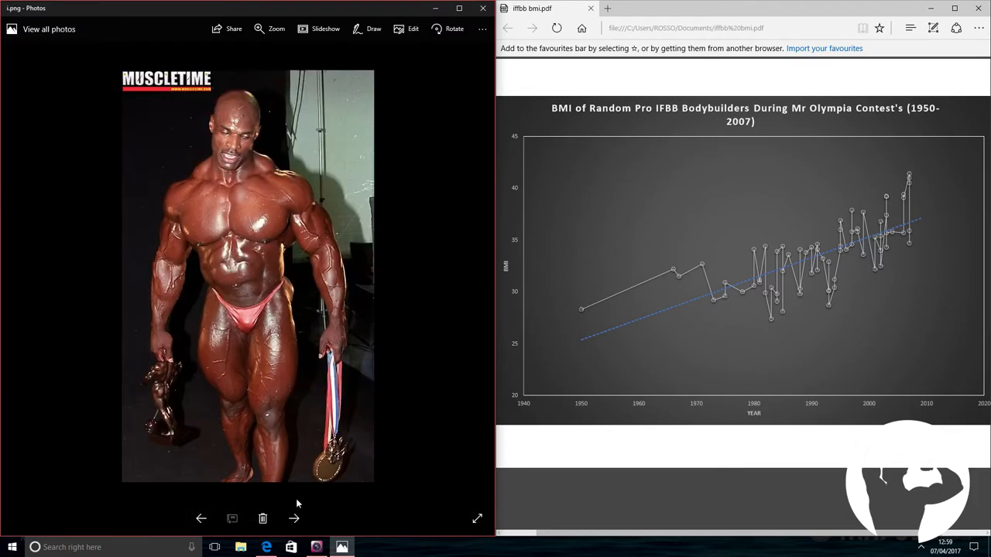
pyautogui.moveTo(356, 237)
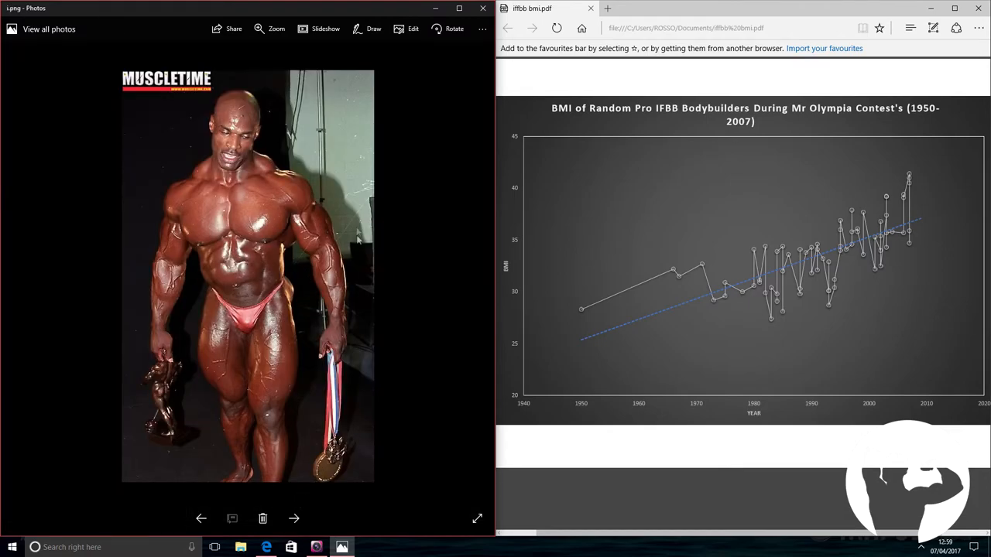
pyautogui.moveTo(412, 209)
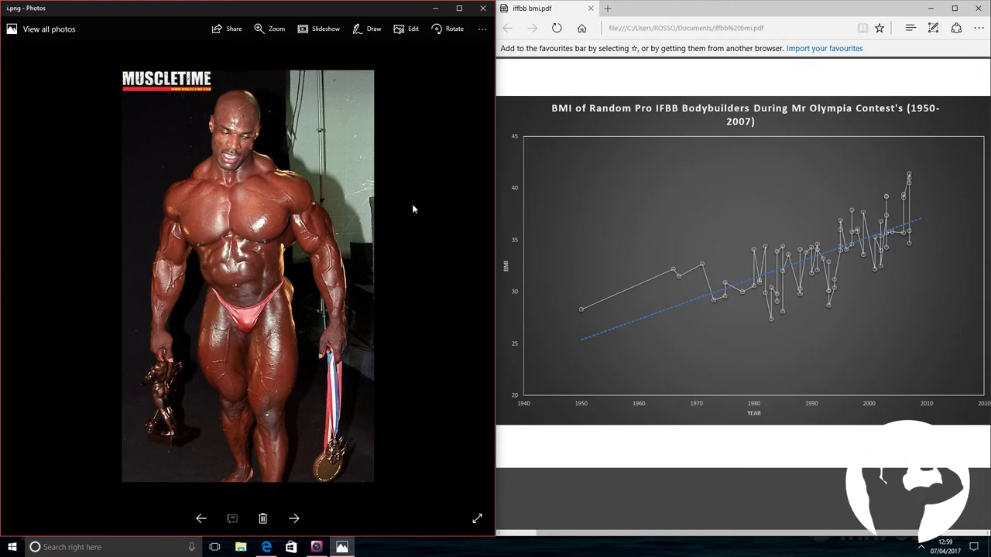
pyautogui.click(293, 518)
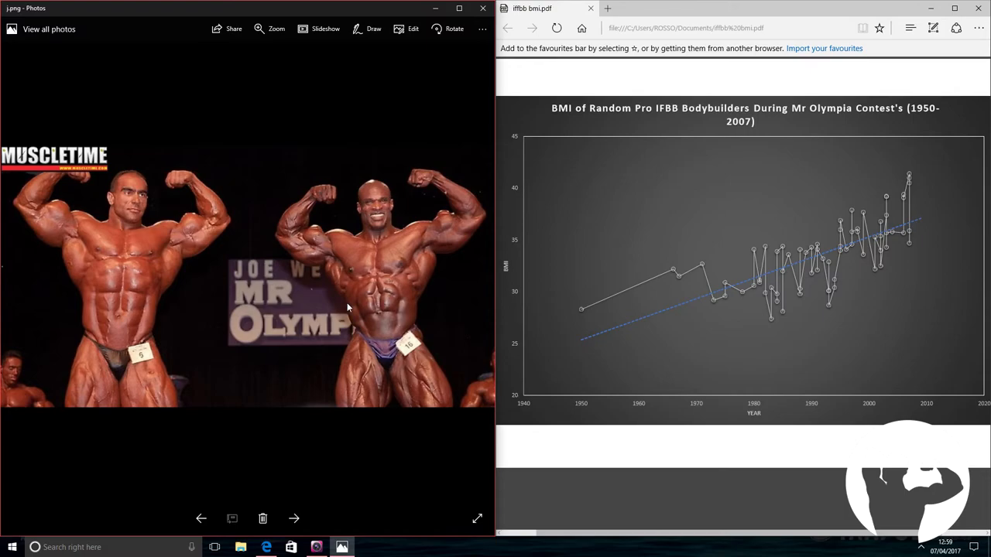
pyautogui.moveTo(338, 387)
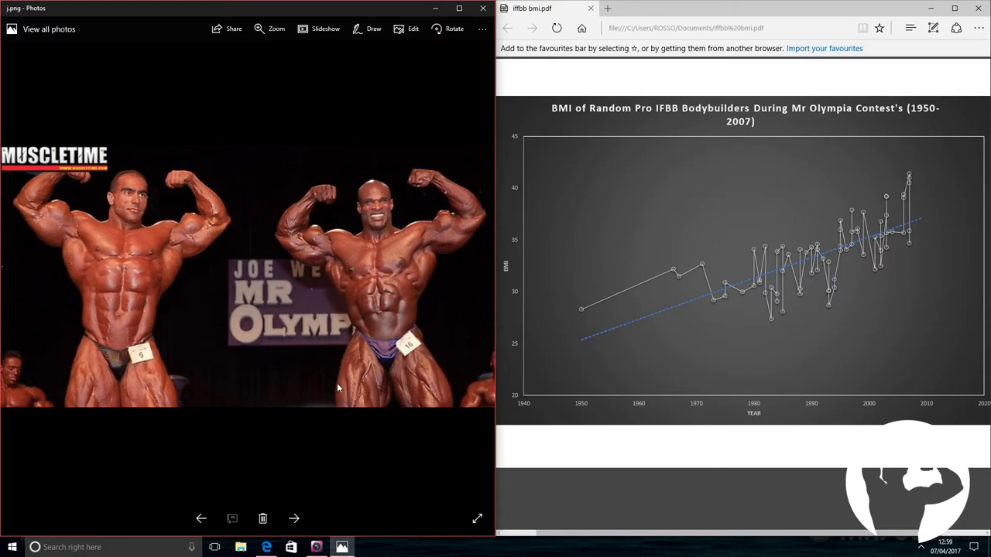
# - Advance from j.png through k.png to l.jpg, two bodybuilders embracing onstage
pyautogui.click(294, 519)
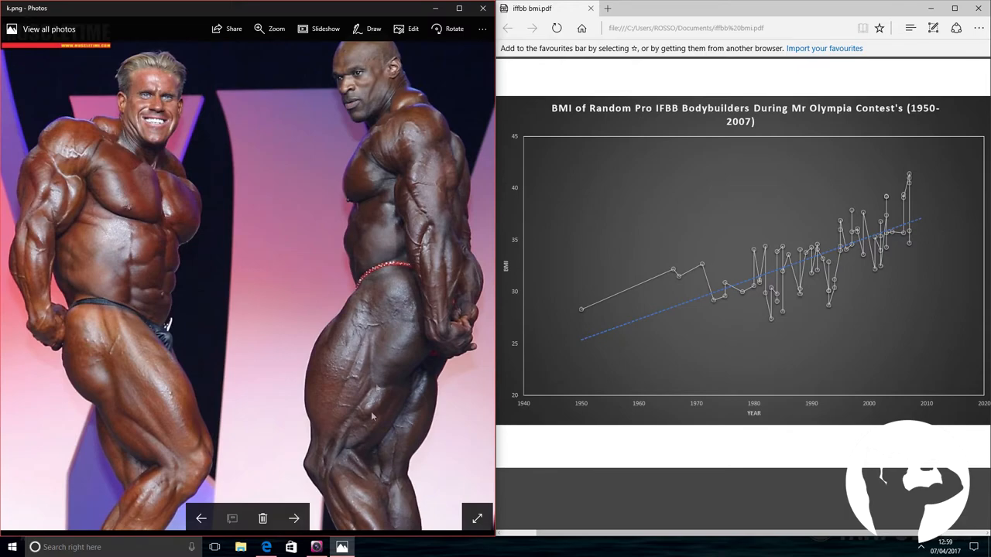
pyautogui.moveTo(383, 334)
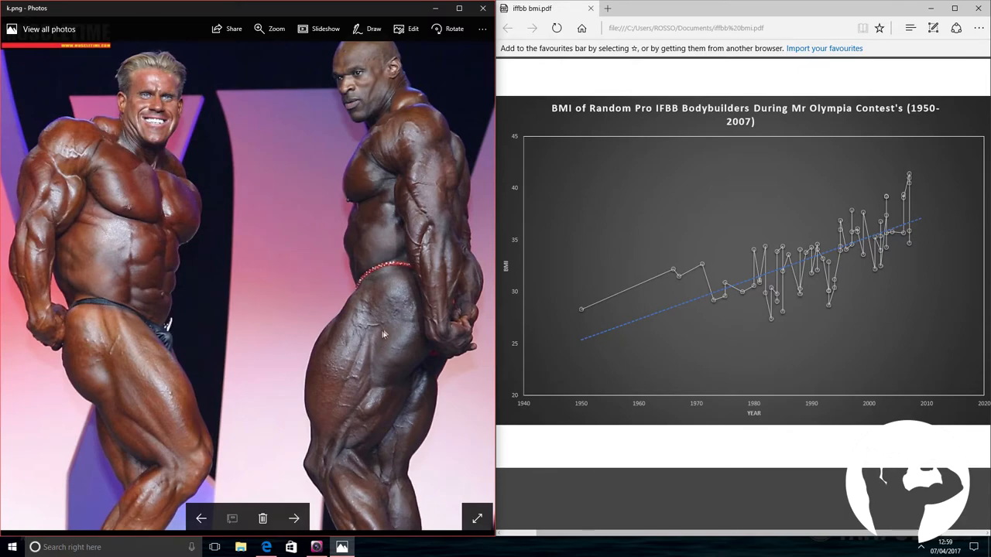
pyautogui.moveTo(403, 376)
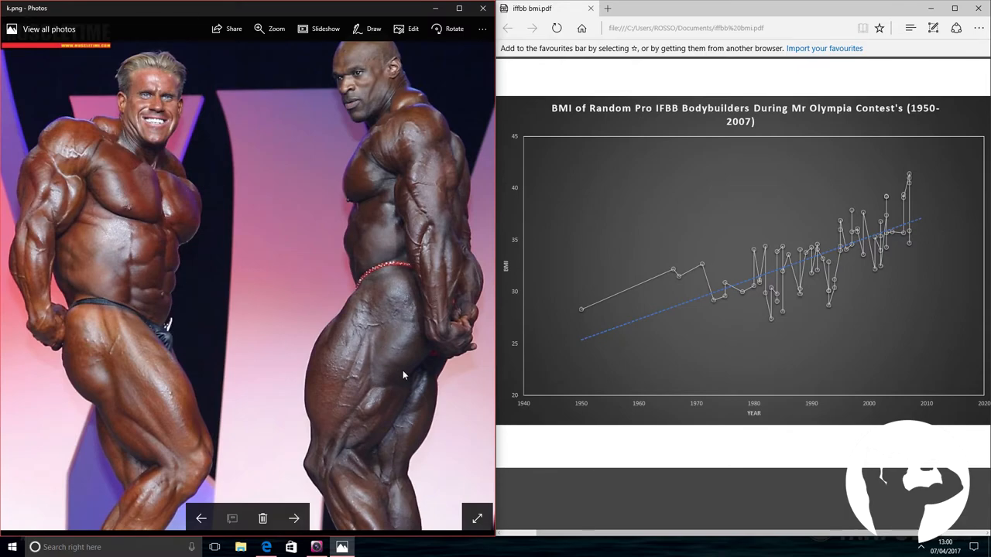
pyautogui.moveTo(190, 357)
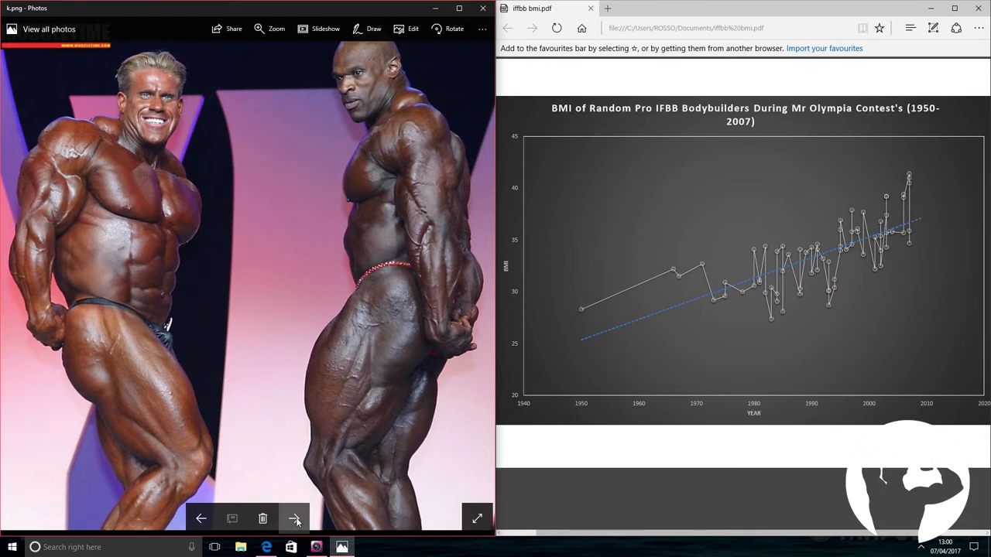
pyautogui.click(294, 519)
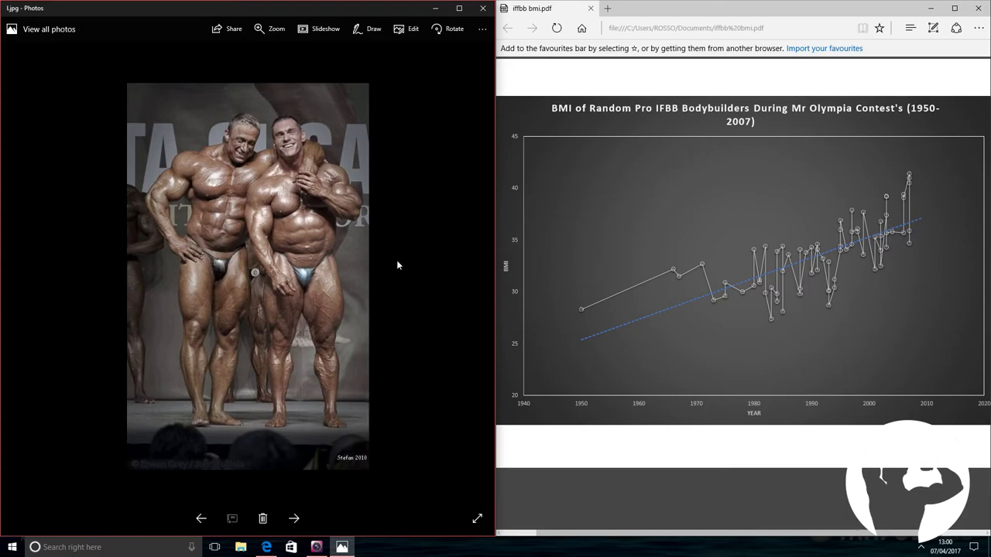
pyautogui.moveTo(364, 257)
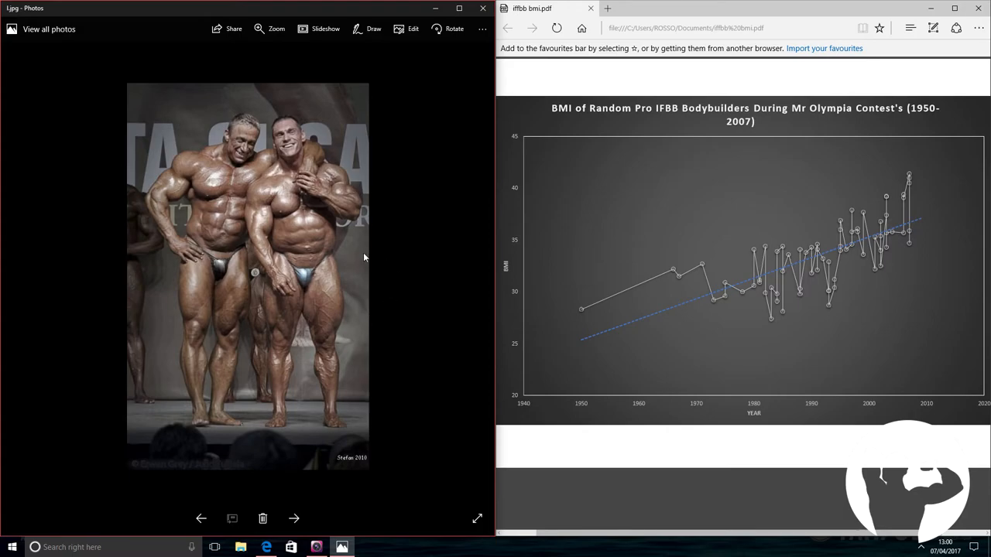
pyautogui.moveTo(223, 174)
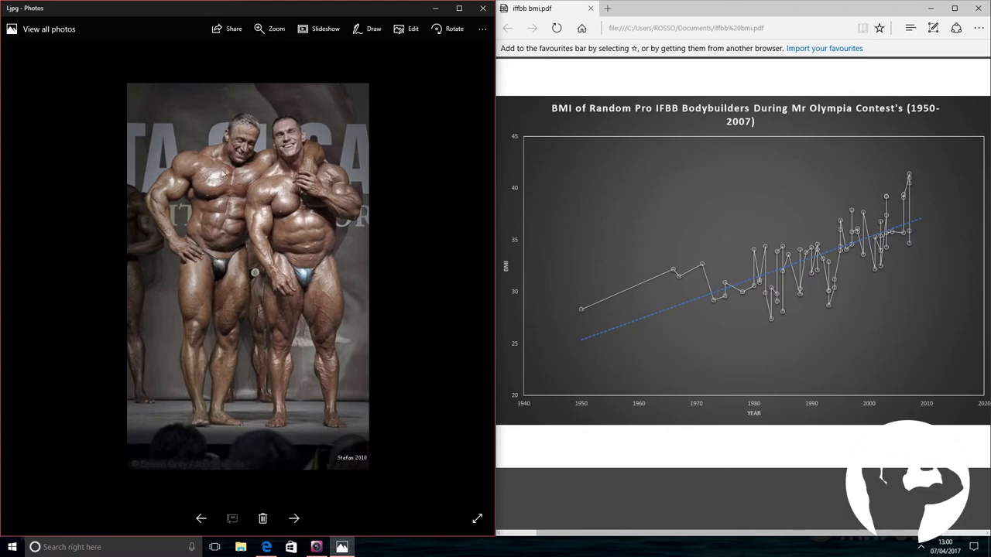
pyautogui.moveTo(301, 233)
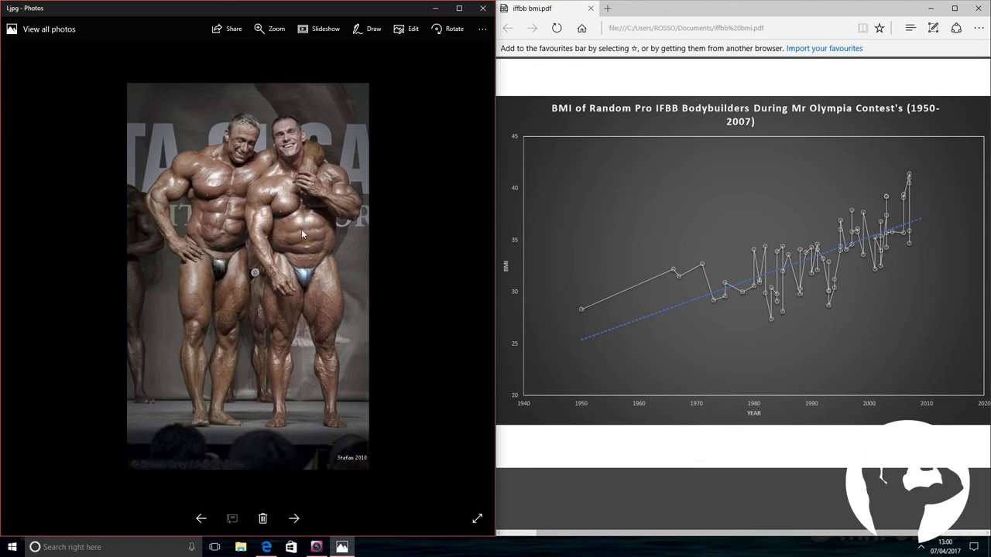
pyautogui.moveTo(422, 346)
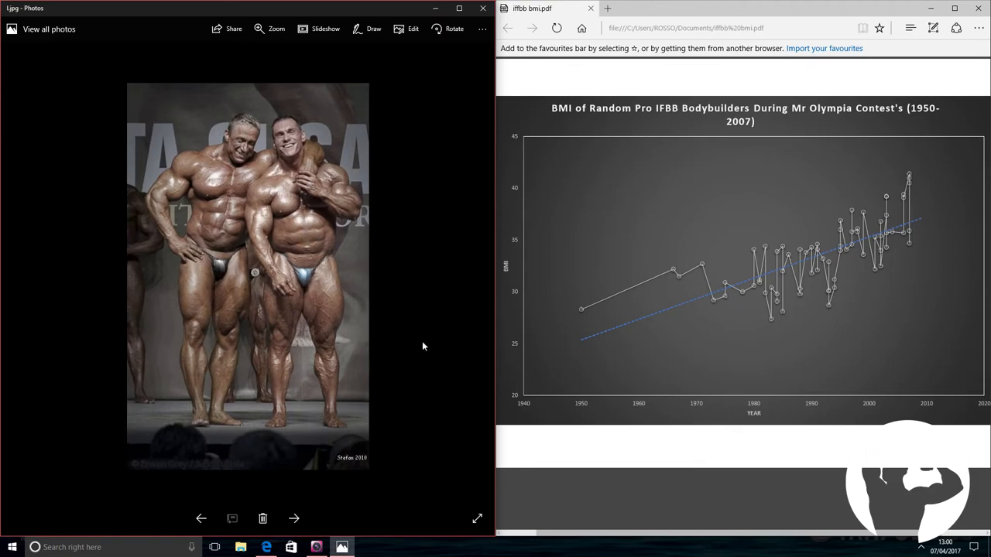
# - Open the backstage selfie m.jpg, then loop around to e.jpg
pyautogui.click(293, 519)
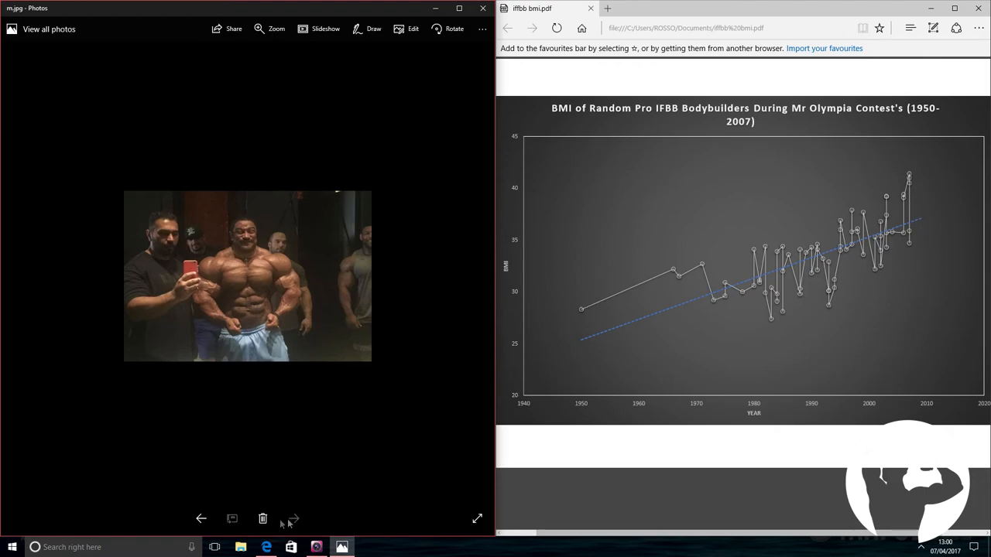
pyautogui.click(293, 518)
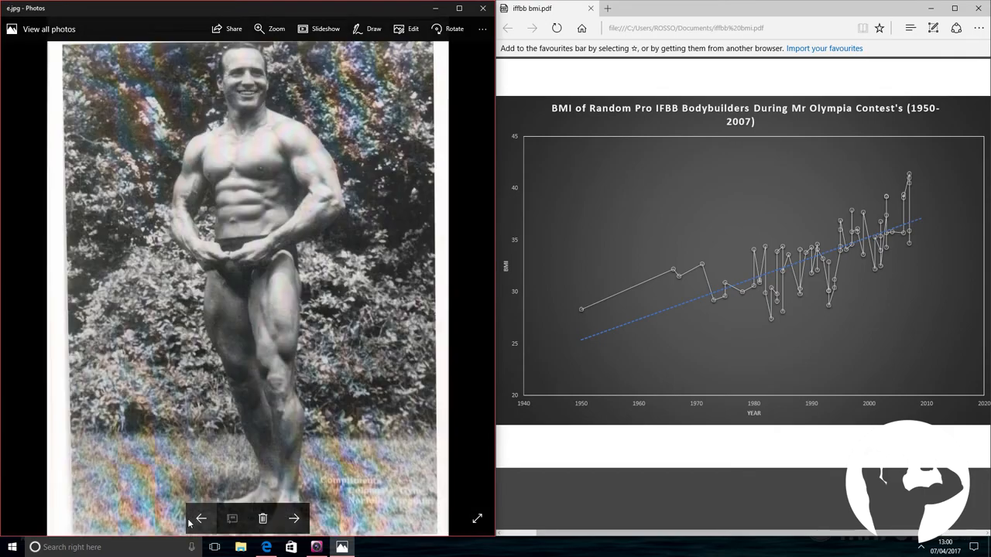
# - Cycle through c.jpg, d.jpg, h.jpg and k.png back to the last photo, m.jpg
pyautogui.click(294, 519)
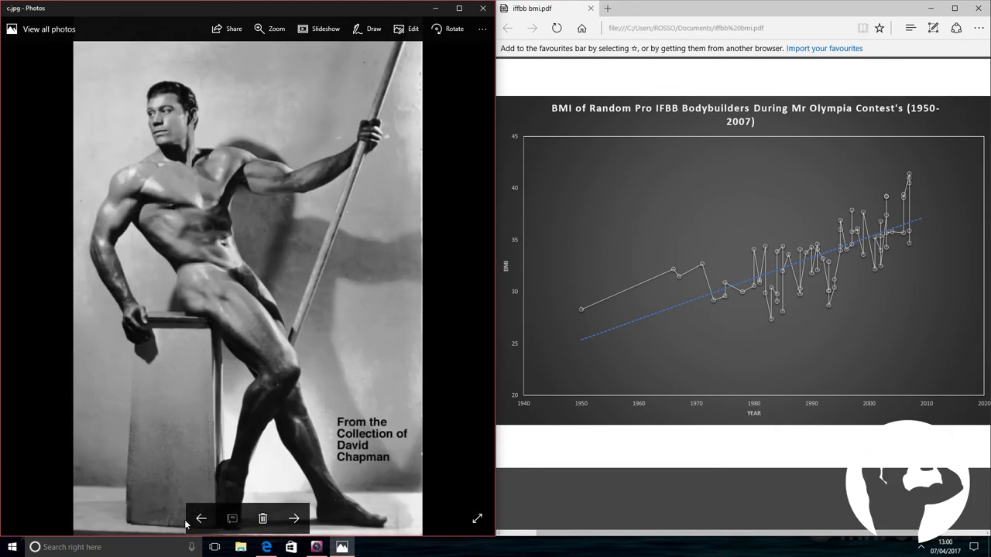
pyautogui.click(293, 517)
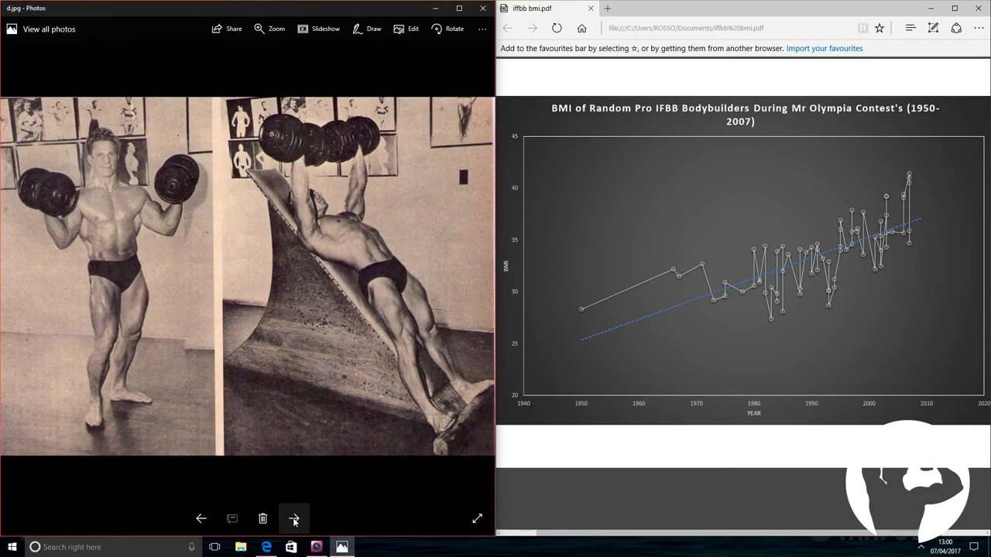
pyautogui.click(293, 518)
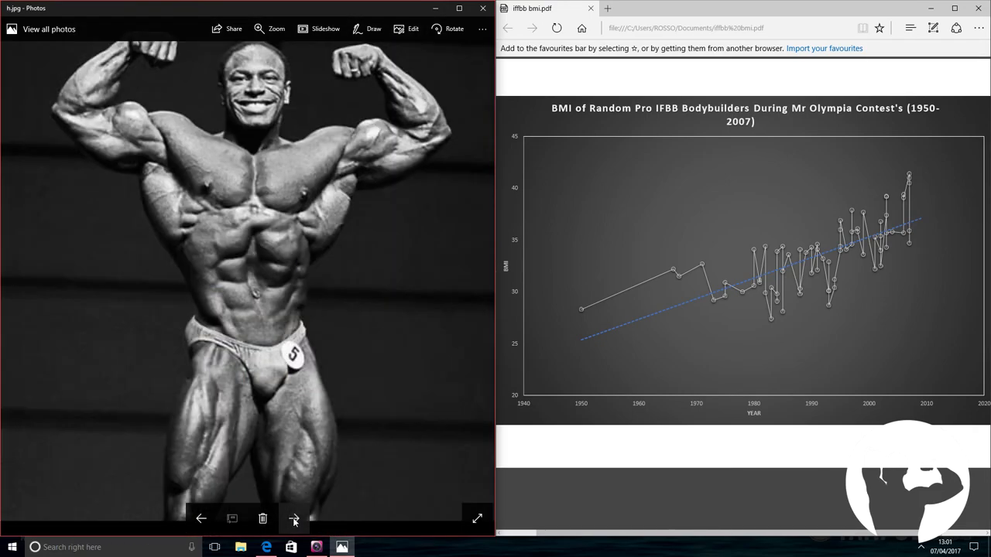
pyautogui.click(294, 518)
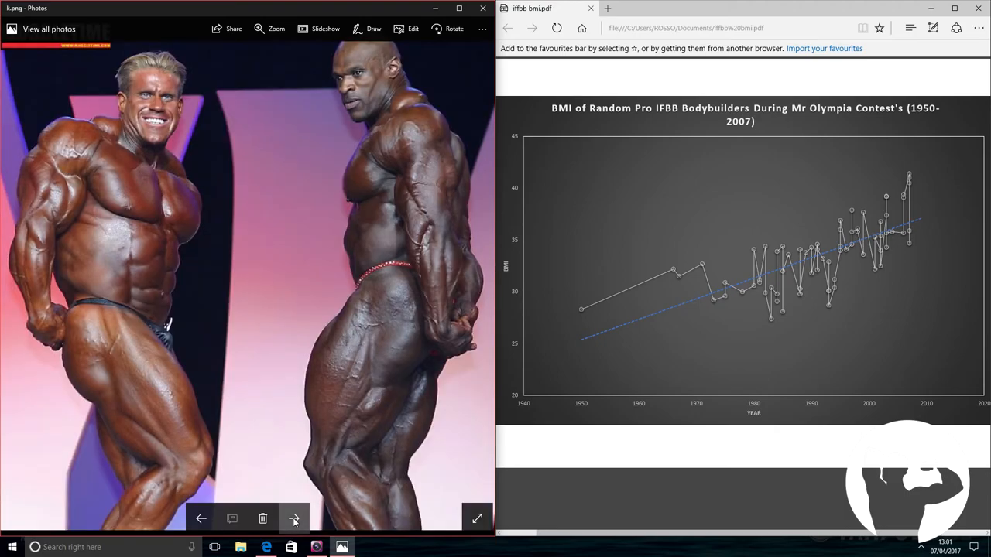
pyautogui.click(294, 519)
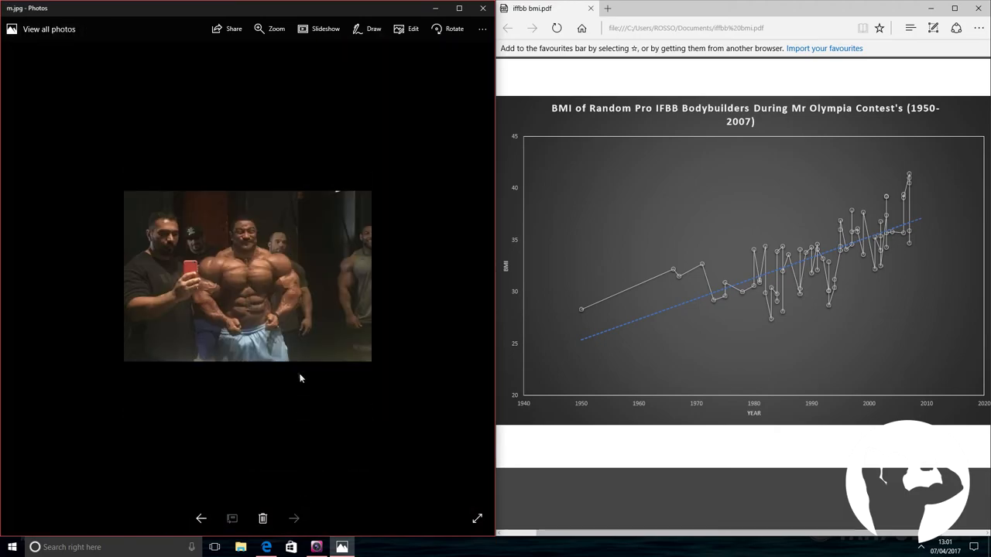
pyautogui.moveTo(366, 207)
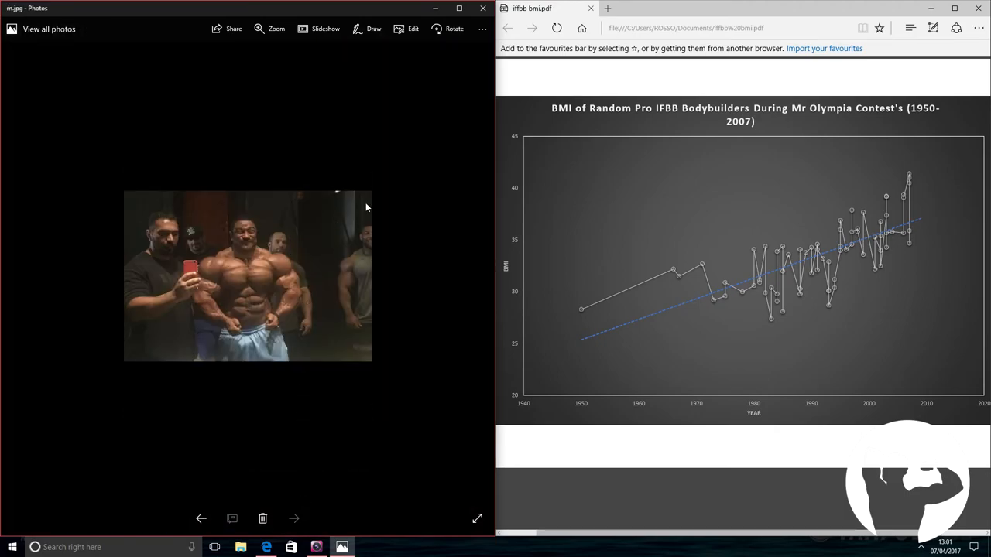